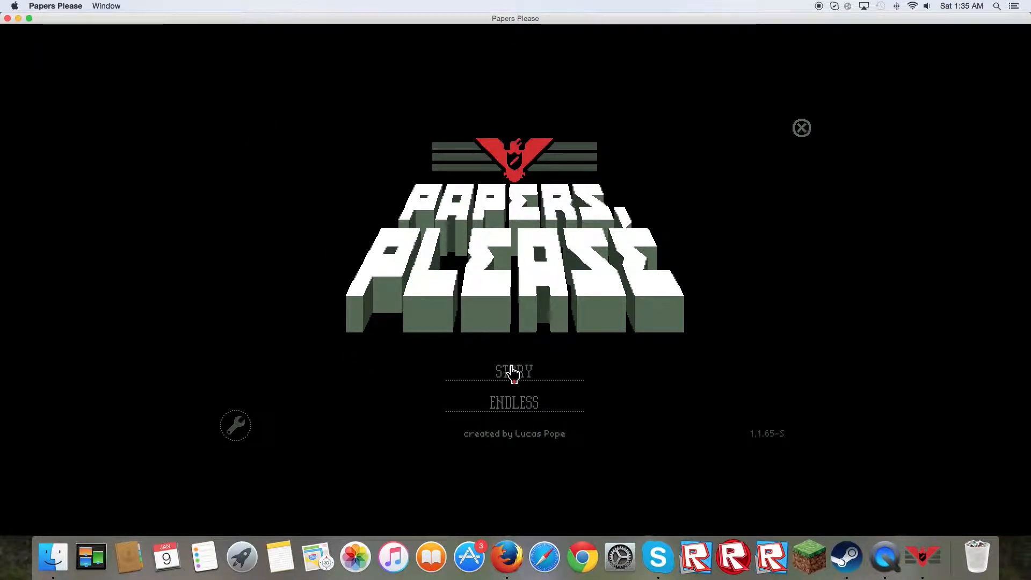
{"action": "mouse_move", "coordinate": [477, 375]}
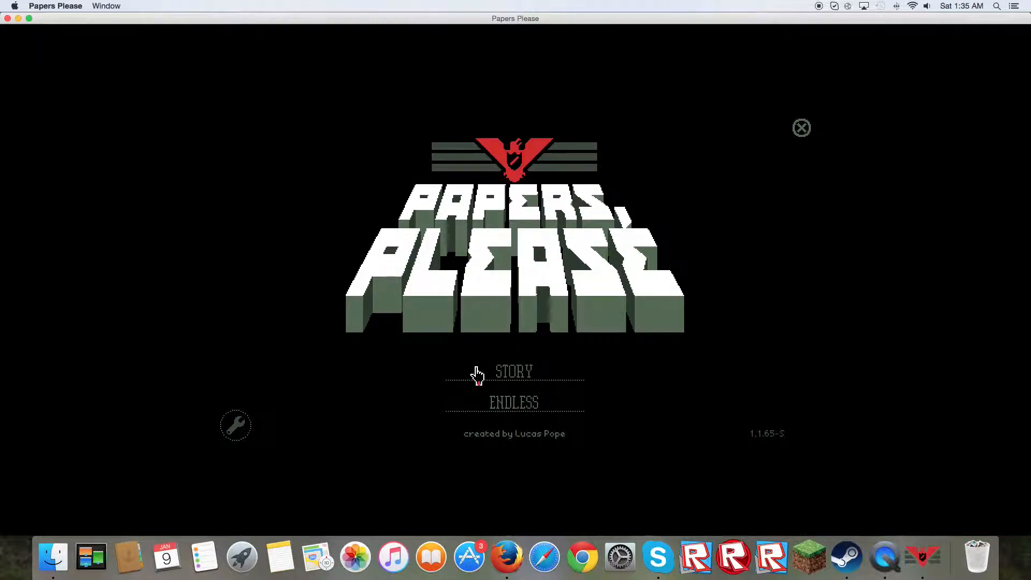
- Start a new Day 1 story game and continue through the intro letters to the newspaper
{"action": "left_click", "coordinate": [515, 370]}
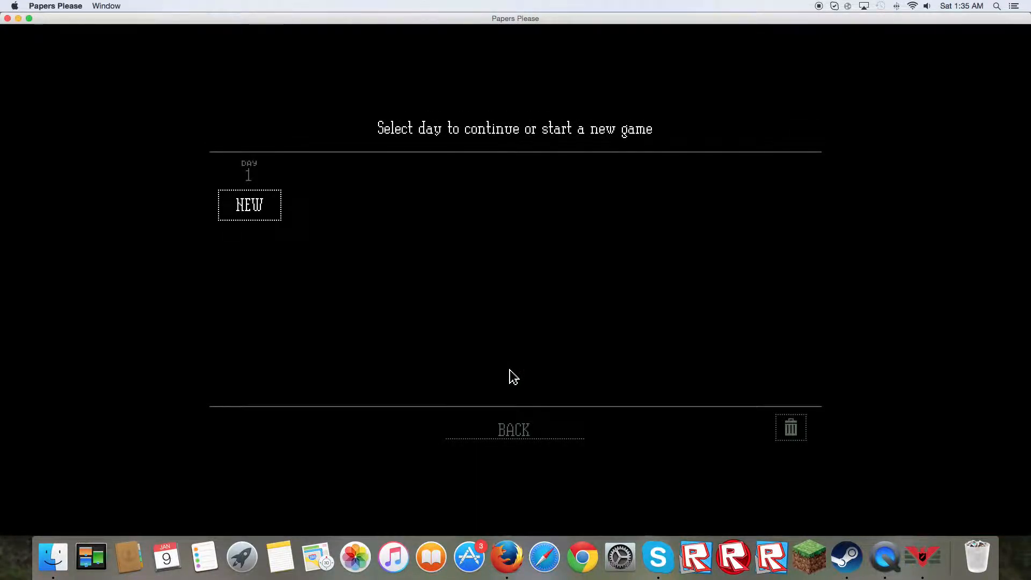
{"action": "left_click", "coordinate": [250, 204]}
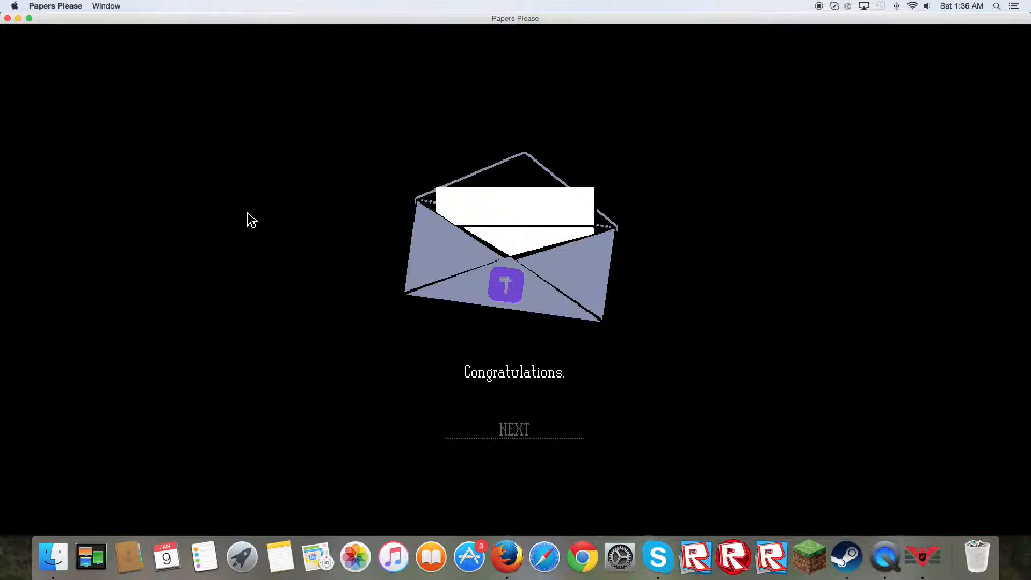
{"action": "mouse_move", "coordinate": [515, 429]}
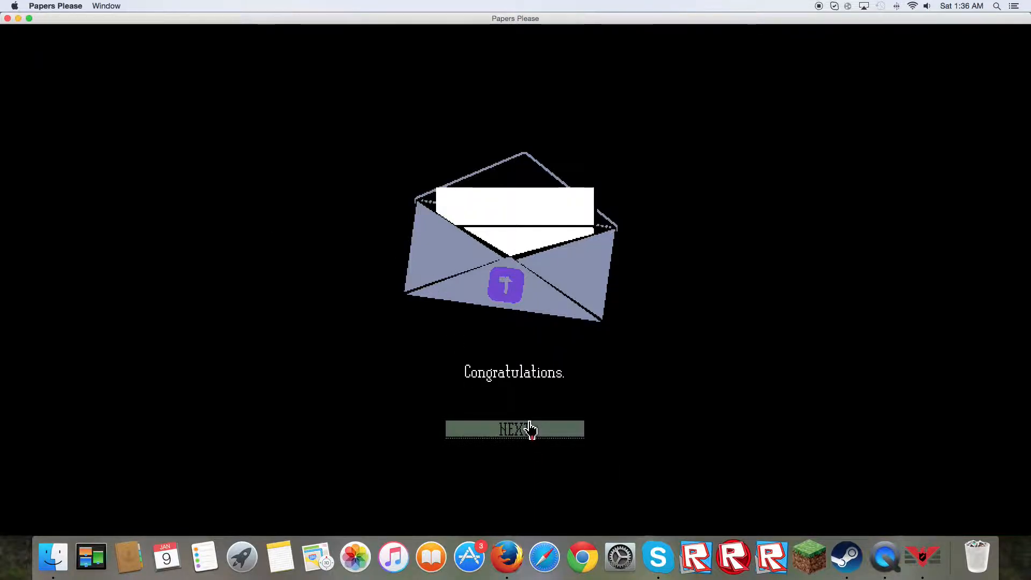
{"action": "left_click", "coordinate": [515, 429]}
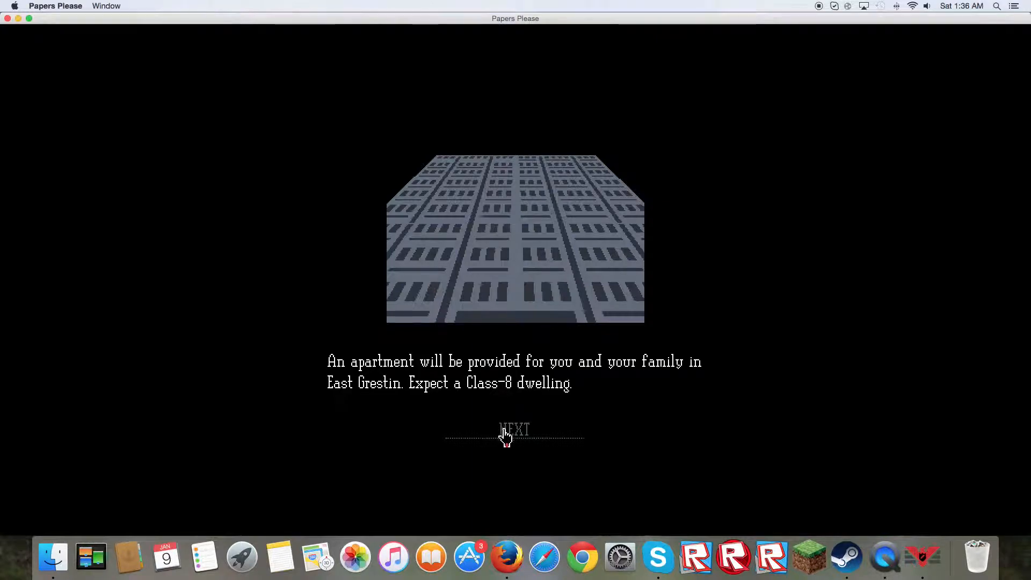
{"action": "left_click", "coordinate": [514, 431]}
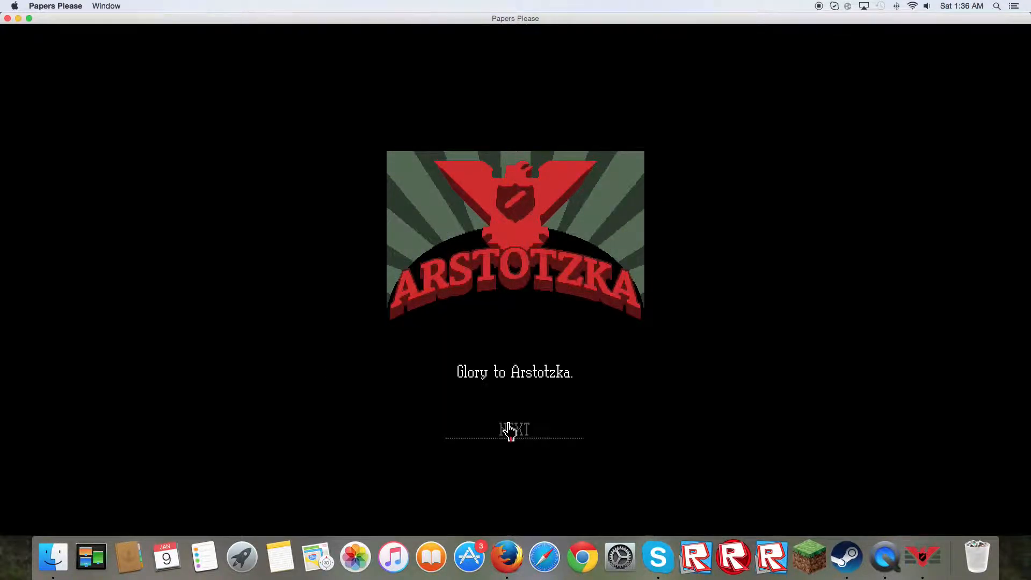
{"action": "left_click", "coordinate": [515, 428]}
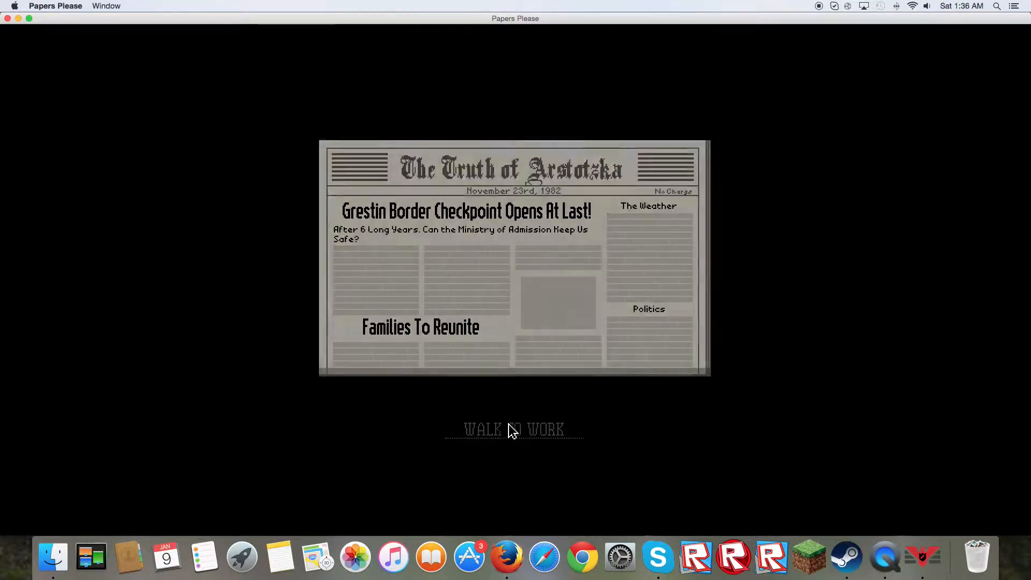
- Walk to work, dismiss the connection warning, resume, and stamp the Impor entrant's passport
{"action": "left_click", "coordinate": [514, 430]}
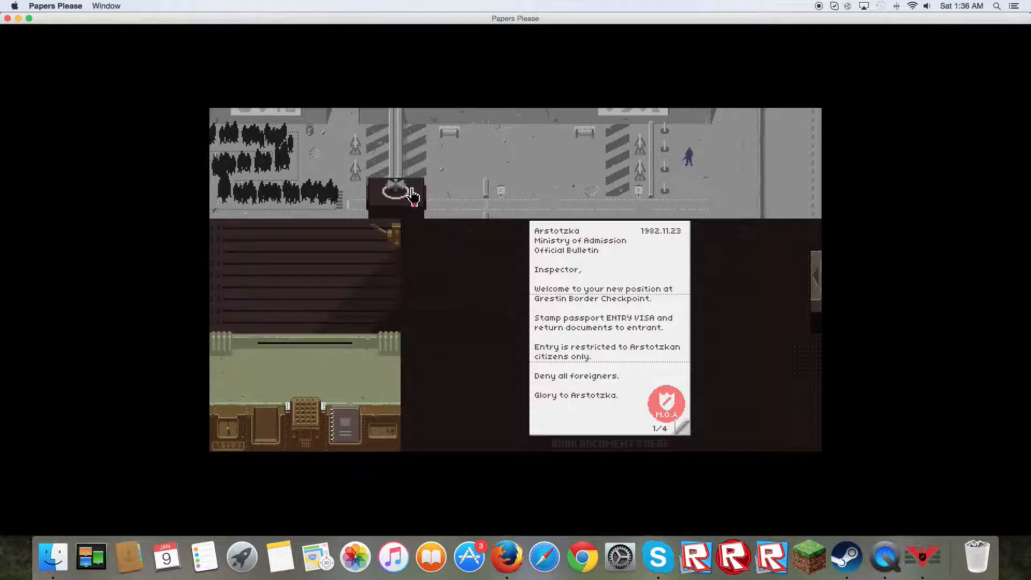
{"action": "mouse_move", "coordinate": [654, 345]}
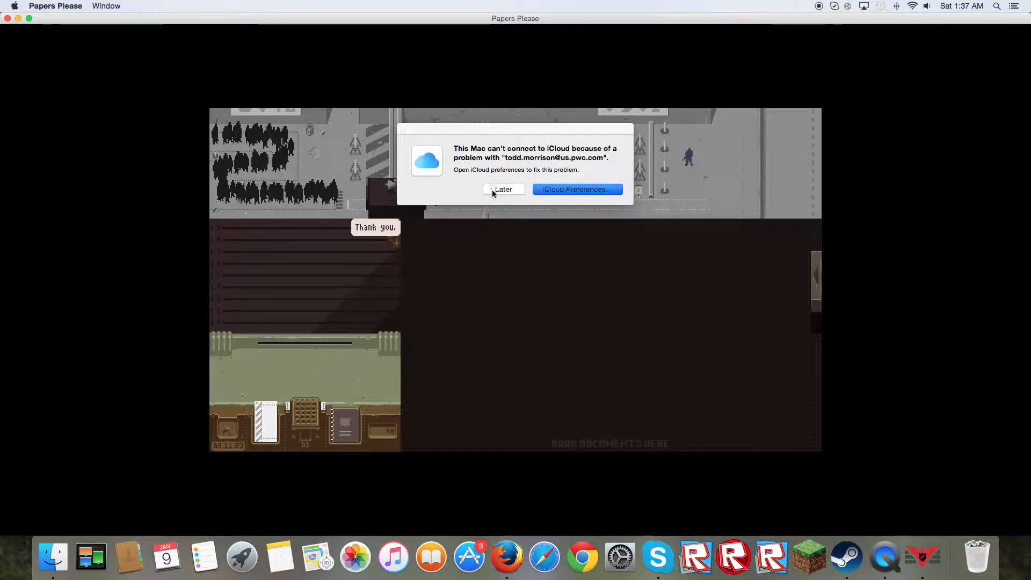
{"action": "left_click", "coordinate": [503, 190]}
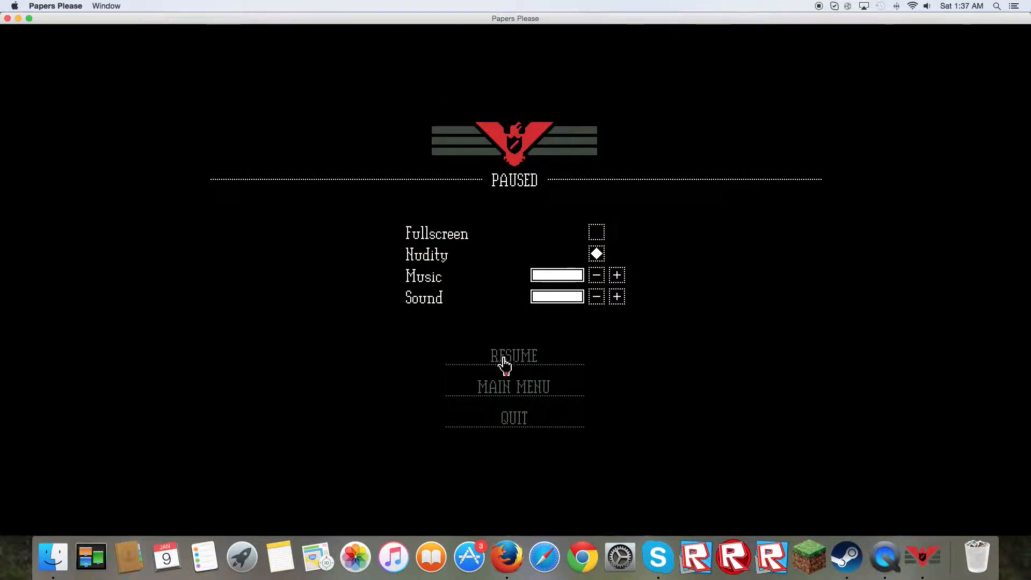
{"action": "left_click", "coordinate": [514, 355]}
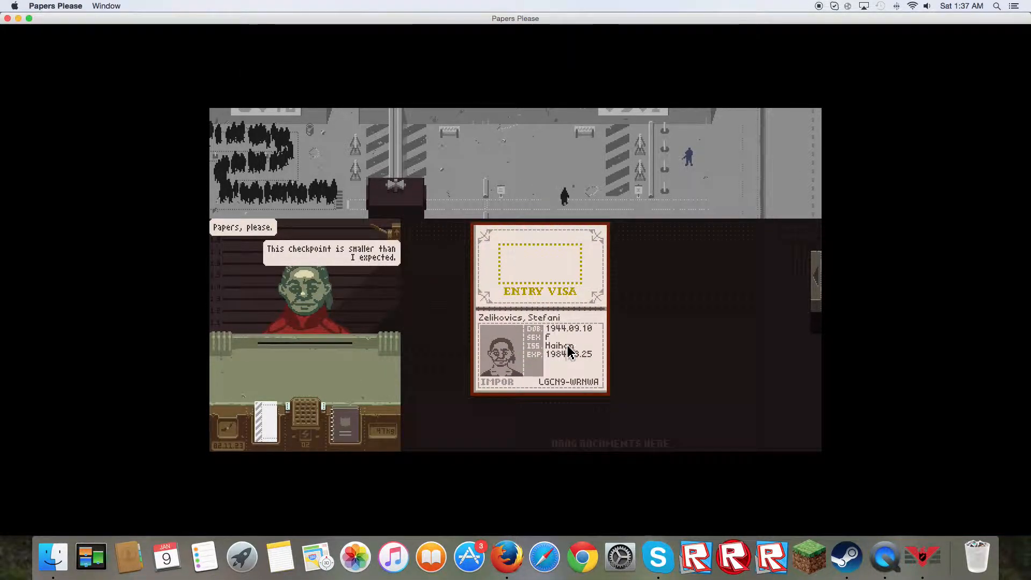
{"action": "left_click", "coordinate": [540, 355]}
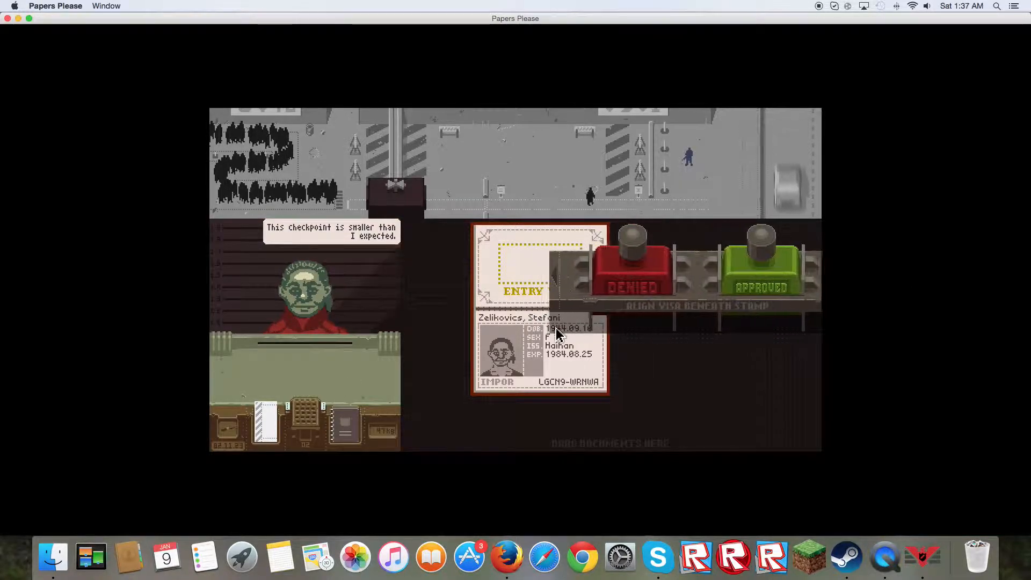
{"action": "left_click", "coordinate": [632, 270]}
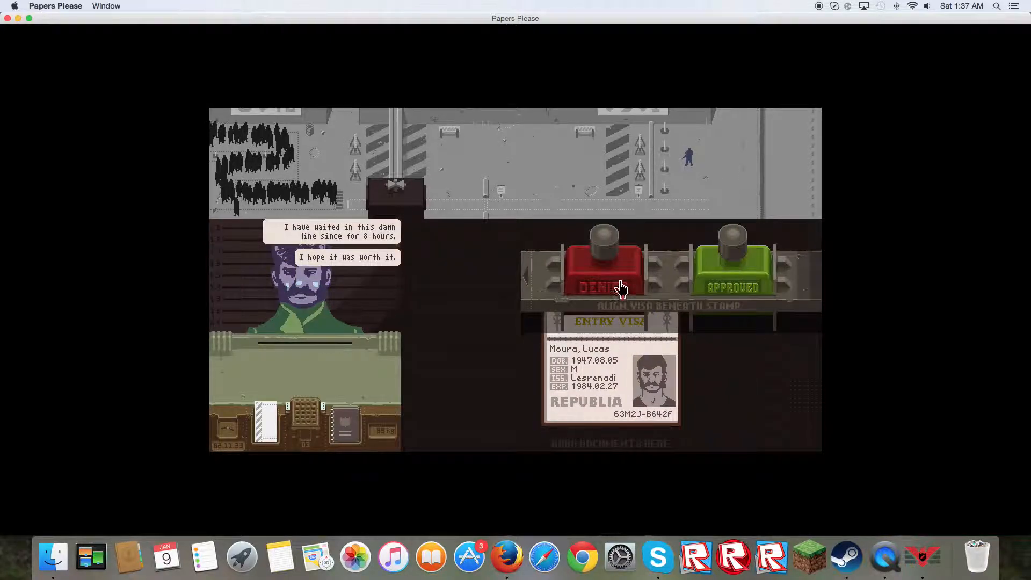
- Deny the Republia entrant, approve and return the Arstotzkan's passport, and call the Kolechian forward
{"action": "left_click", "coordinate": [602, 270]}
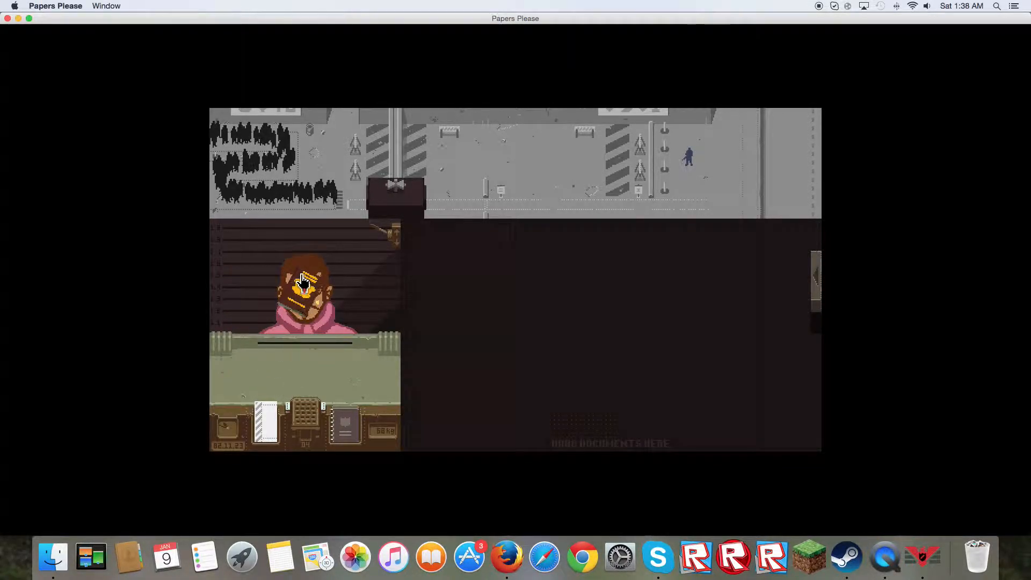
{"action": "left_click", "coordinate": [396, 191]}
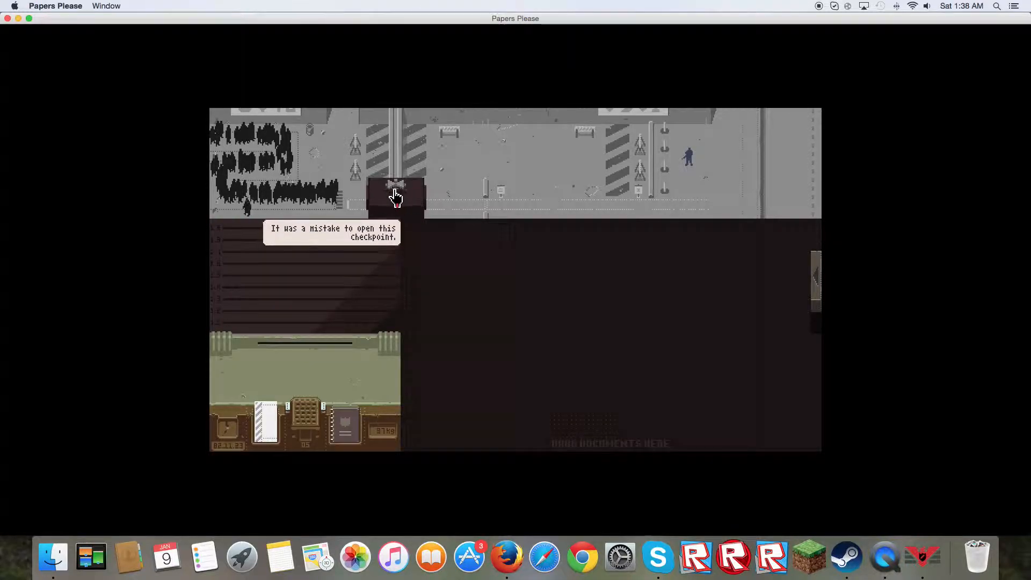
{"action": "left_click", "coordinate": [394, 195]}
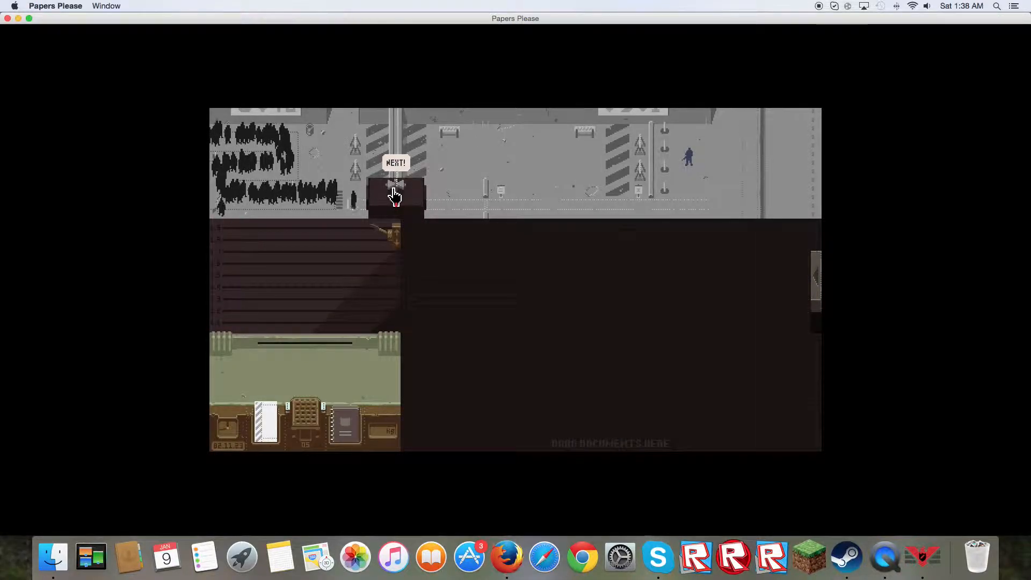
{"action": "left_click", "coordinate": [394, 195]}
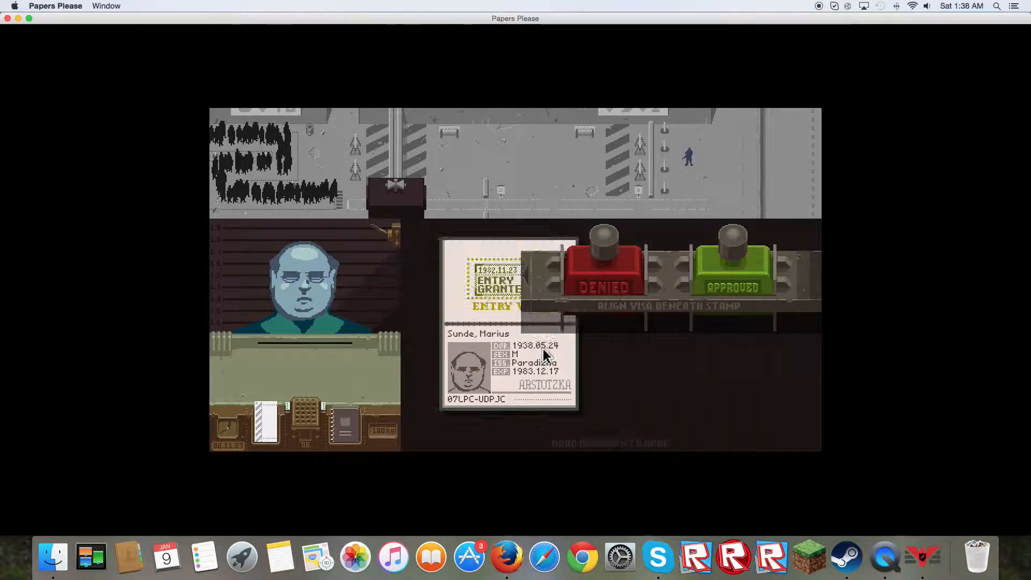
{"action": "left_click", "coordinate": [731, 270]}
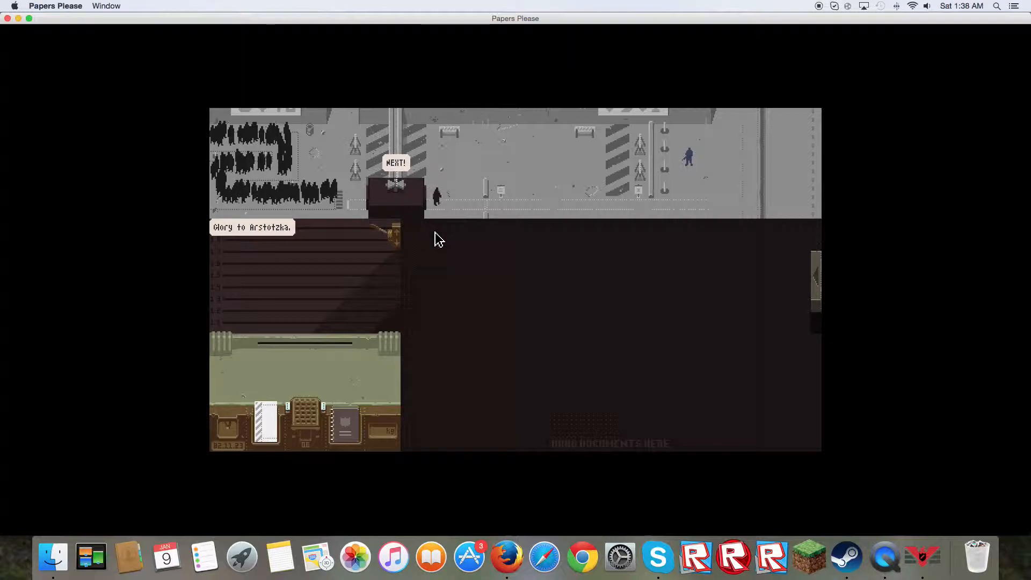
{"action": "left_click", "coordinate": [395, 162]}
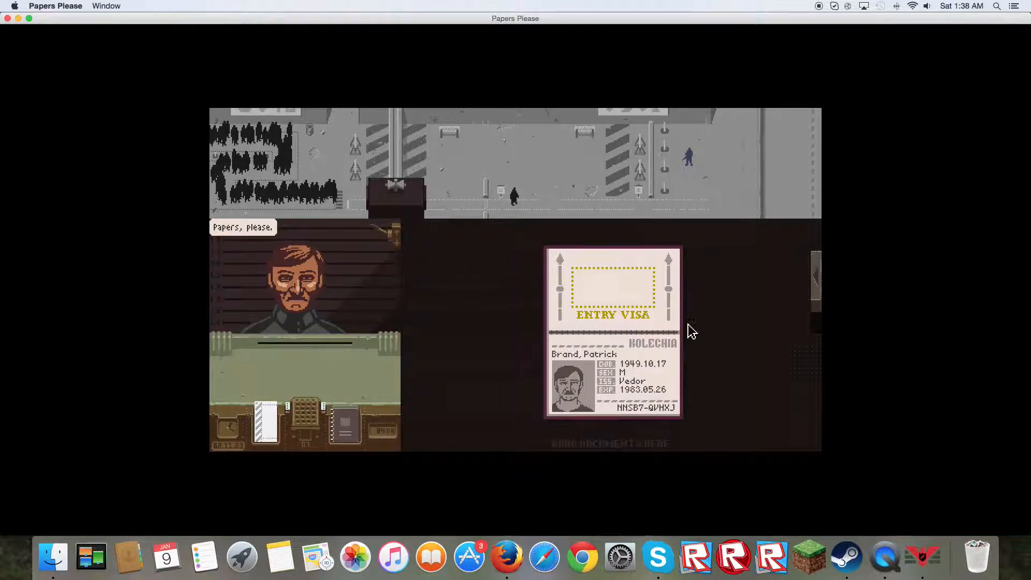
- Stamp DENIED on the Kolechian passports and hand them back until the shift ends
{"action": "left_click", "coordinate": [613, 289]}
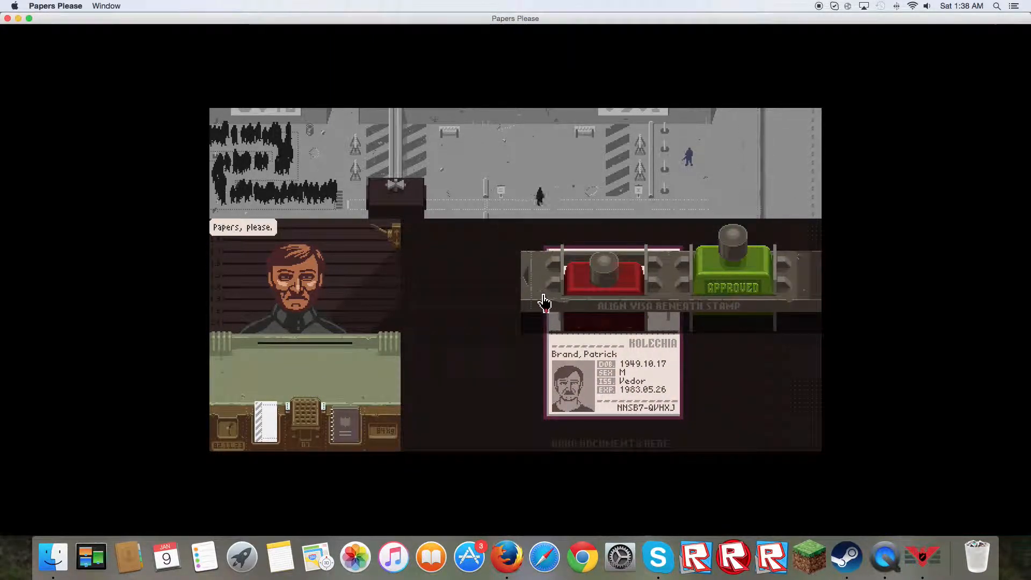
{"action": "left_click", "coordinate": [401, 192]}
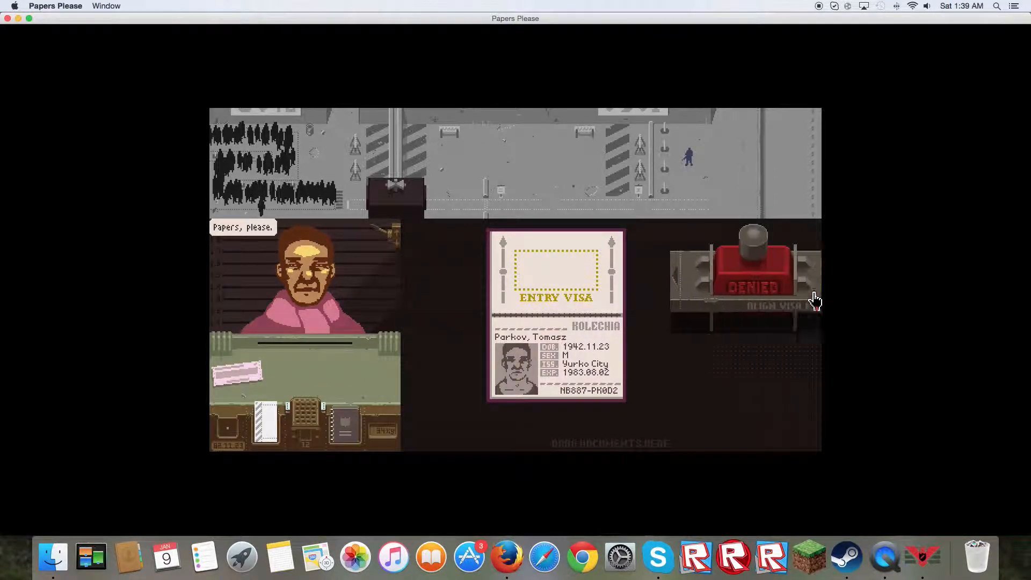
{"action": "left_click", "coordinate": [752, 286]}
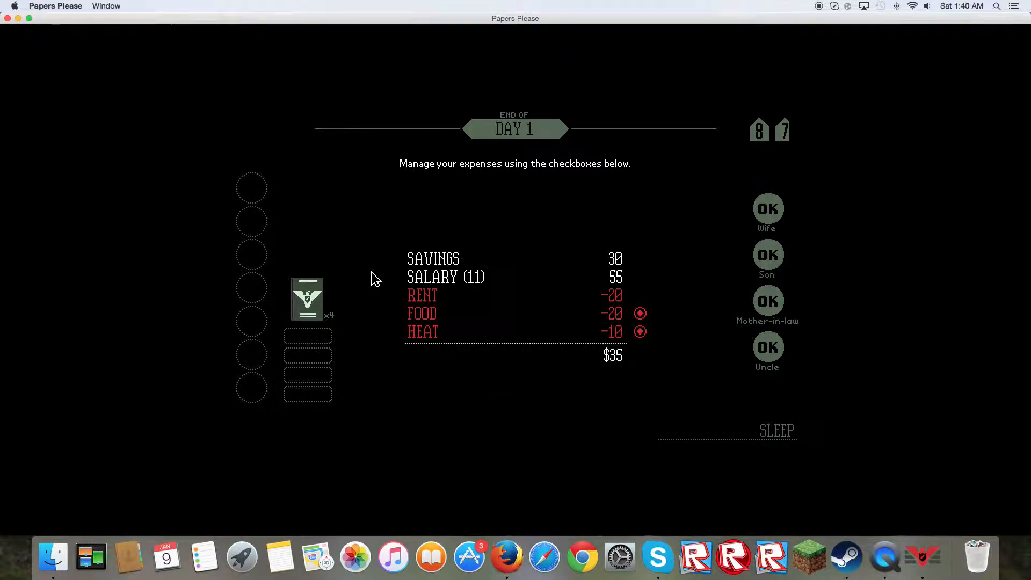
{"action": "mouse_move", "coordinate": [470, 370]}
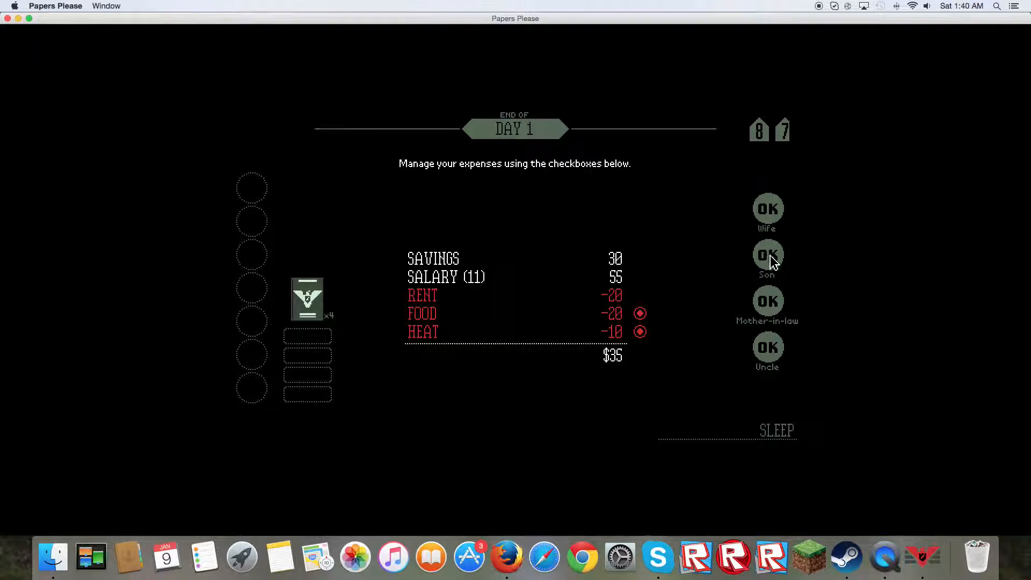
{"action": "mouse_move", "coordinate": [668, 297]}
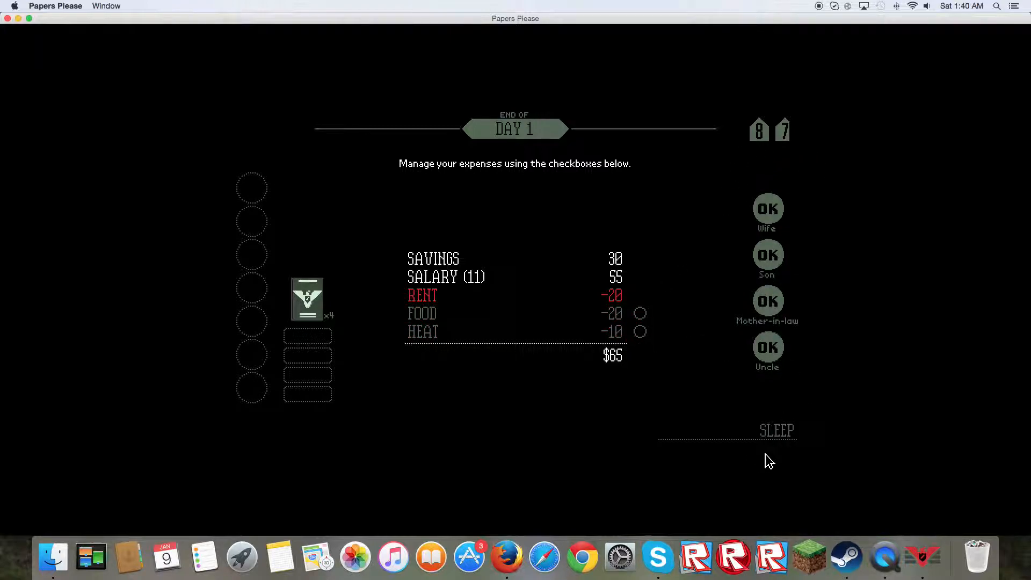
- Sleep with food and heat skipped, then walk to work for Day 2
{"action": "left_click", "coordinate": [776, 430]}
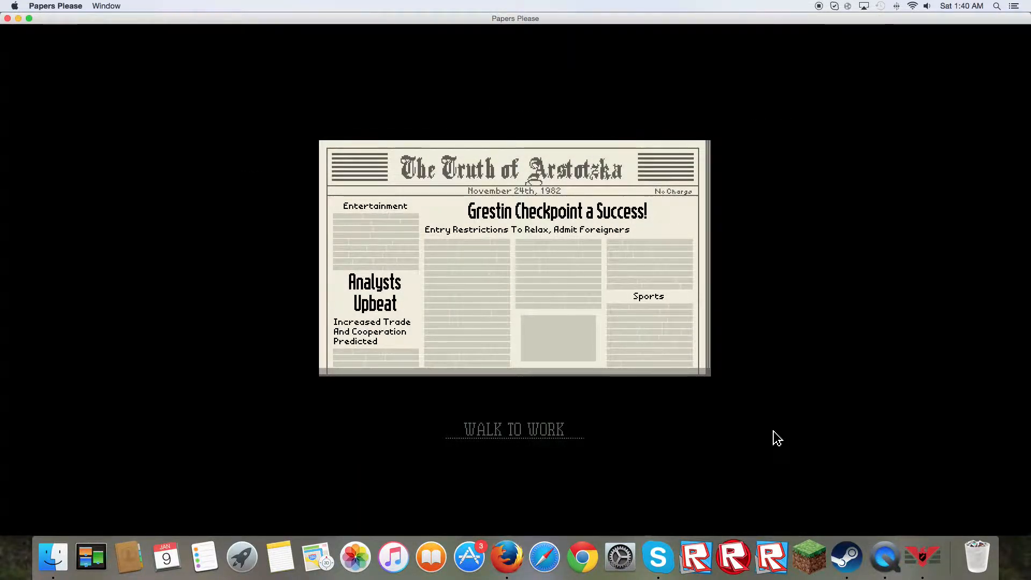
{"action": "left_click", "coordinate": [515, 428]}
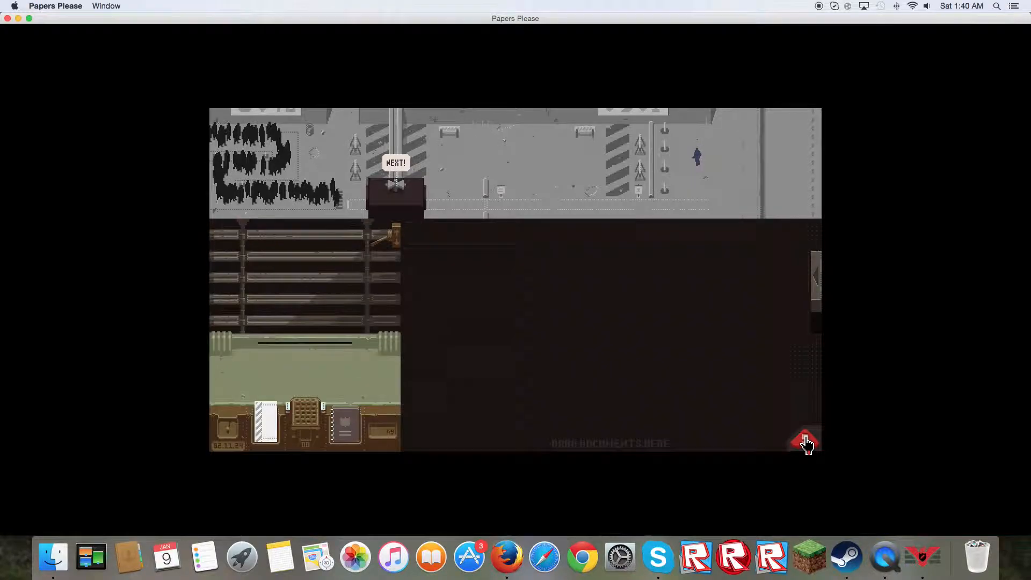
- Inspect the Antegrian passport's date of birth for discrepancies and call the entrant forward
{"action": "left_click", "coordinate": [395, 162]}
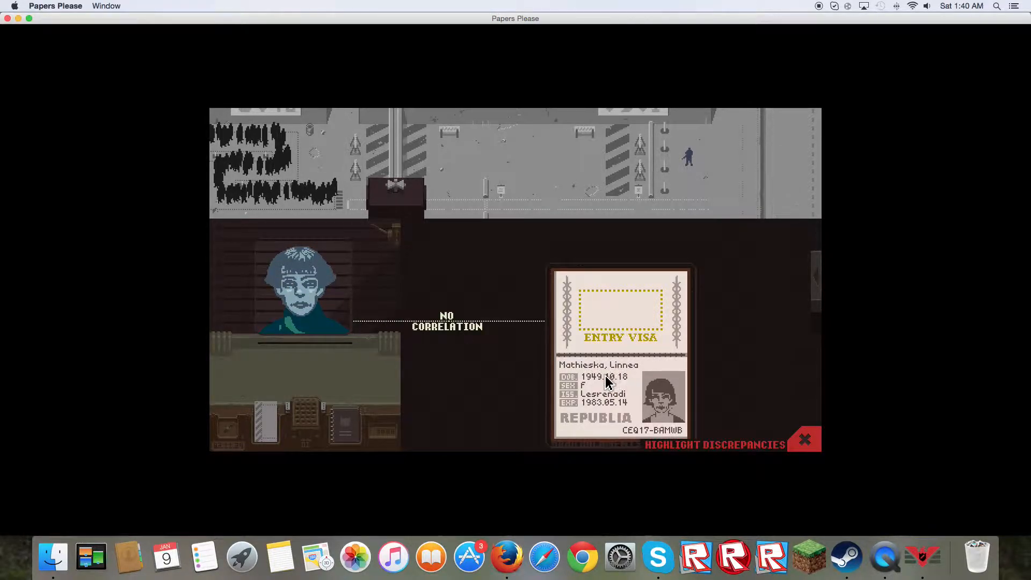
{"action": "left_click", "coordinate": [604, 376]}
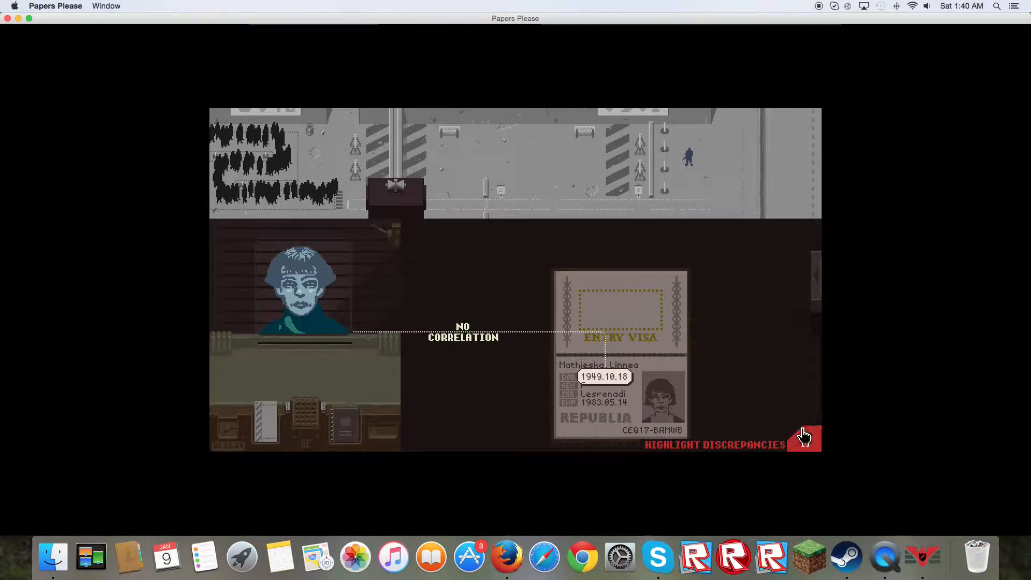
{"action": "left_click", "coordinate": [803, 439]}
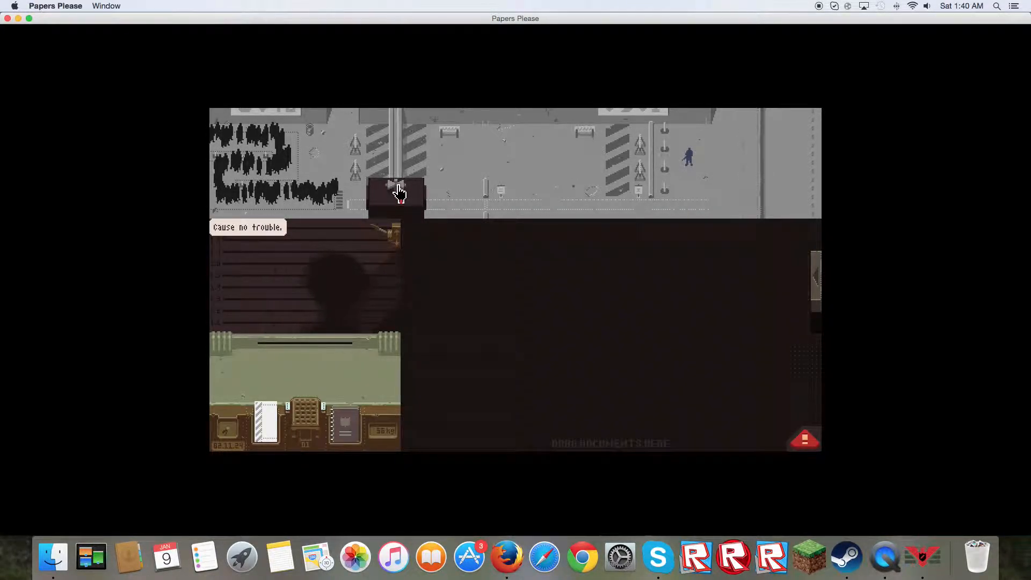
{"action": "left_click", "coordinate": [396, 191]}
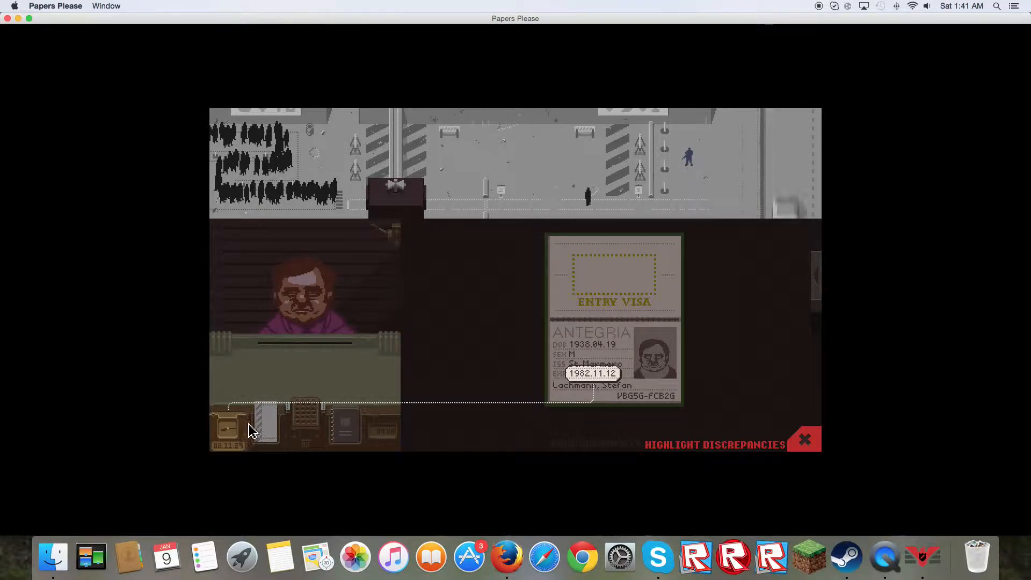
- Compare the passport date with the clock, interrogate the entrant, and inspect the Kolechia passport
{"action": "left_click", "coordinate": [306, 421]}
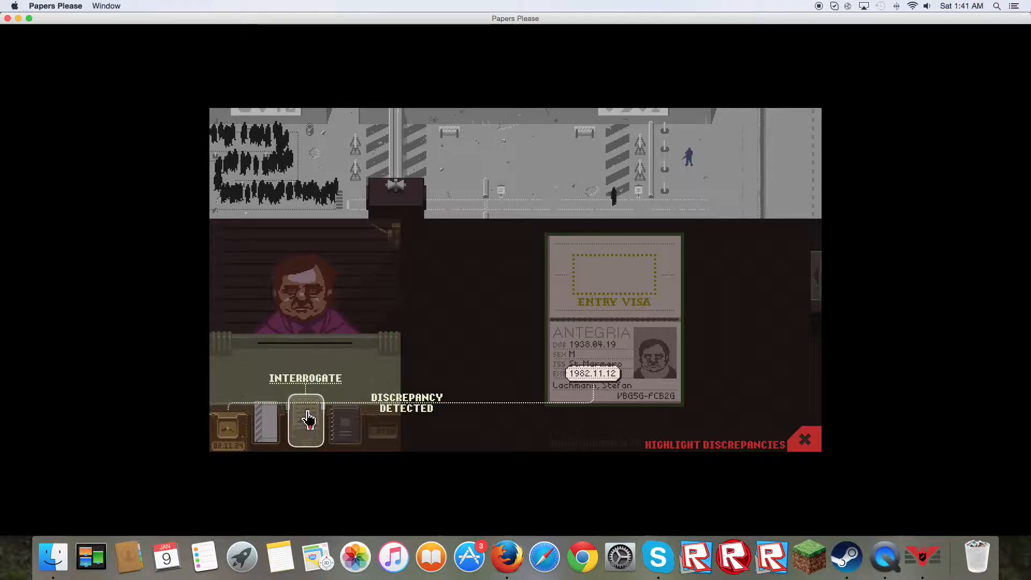
{"action": "left_click", "coordinate": [305, 421]}
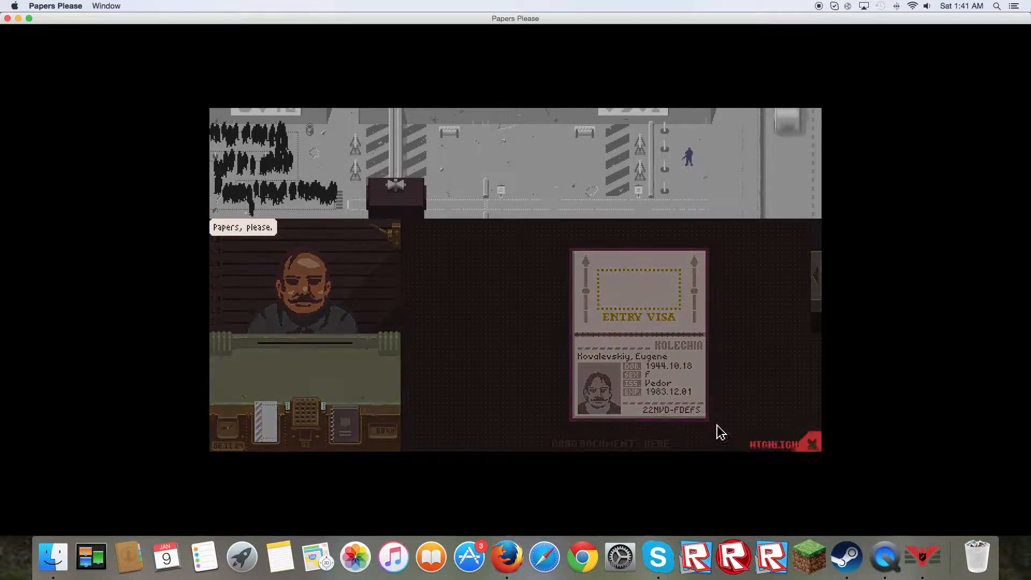
{"action": "left_click", "coordinate": [778, 444]}
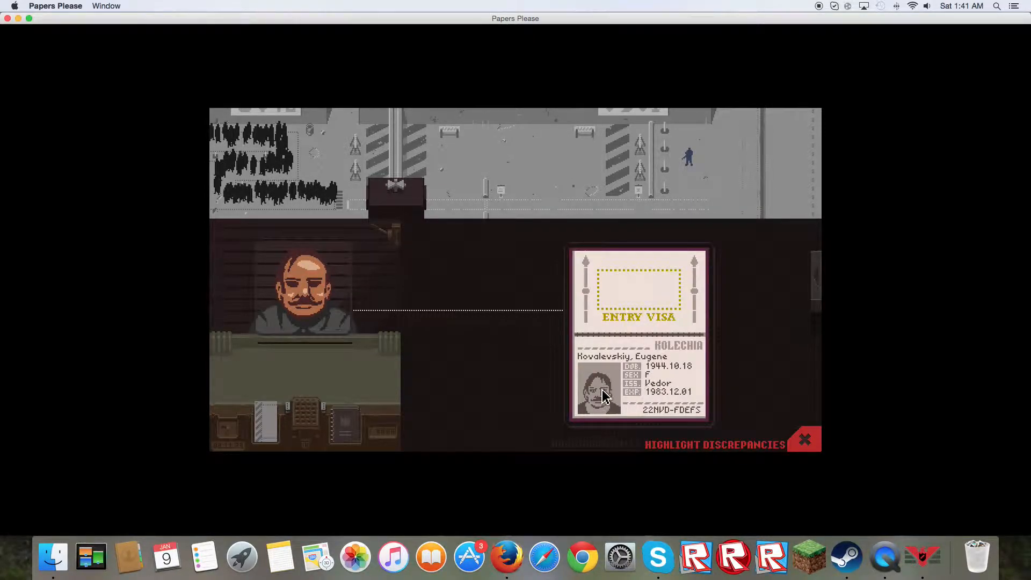
{"action": "mouse_move", "coordinate": [434, 338]}
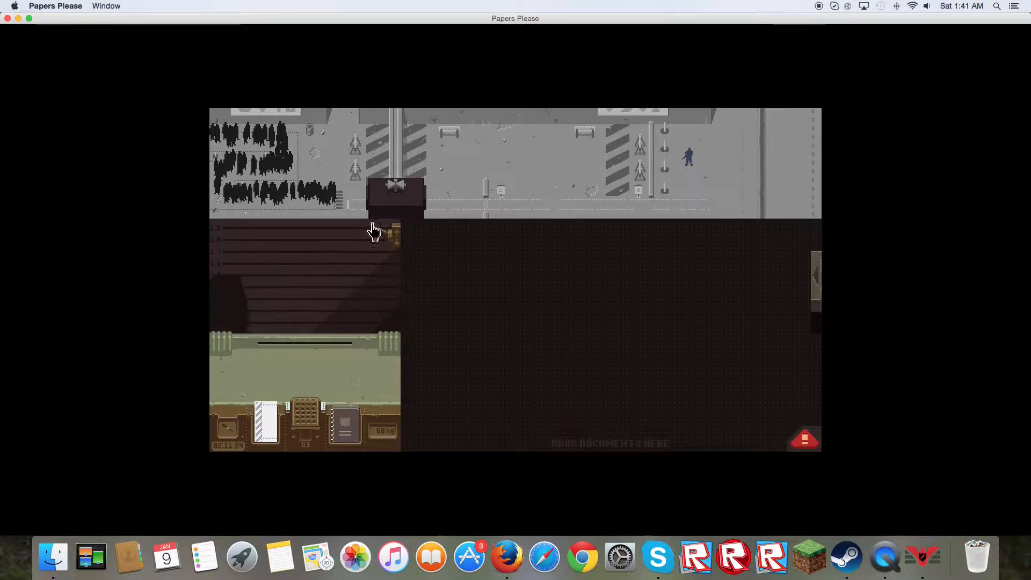
- Call the next entrants and check photo and expiry dates on the Arstotzkan and Impor passports
{"action": "left_click", "coordinate": [396, 198]}
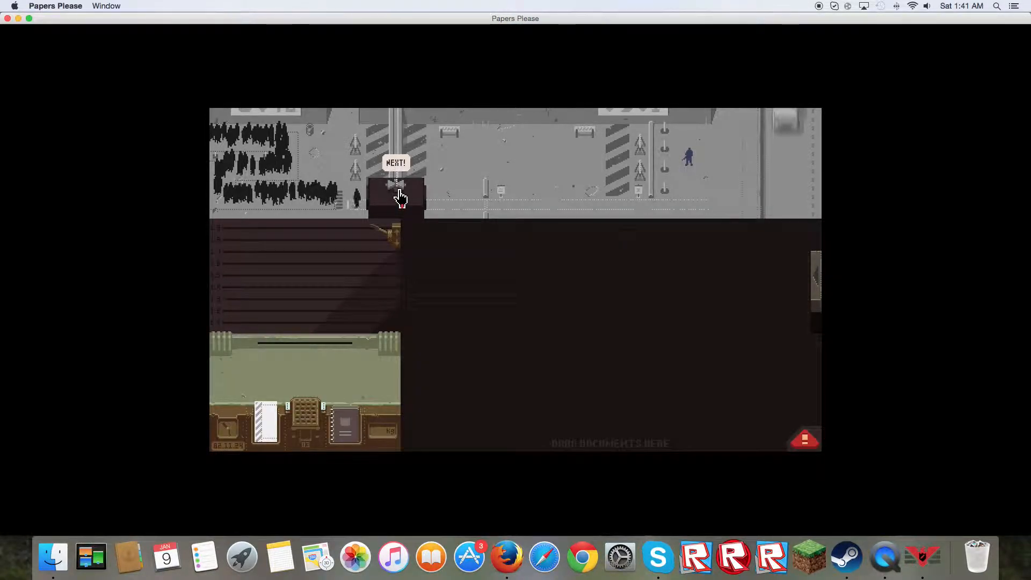
{"action": "left_click", "coordinate": [395, 162]}
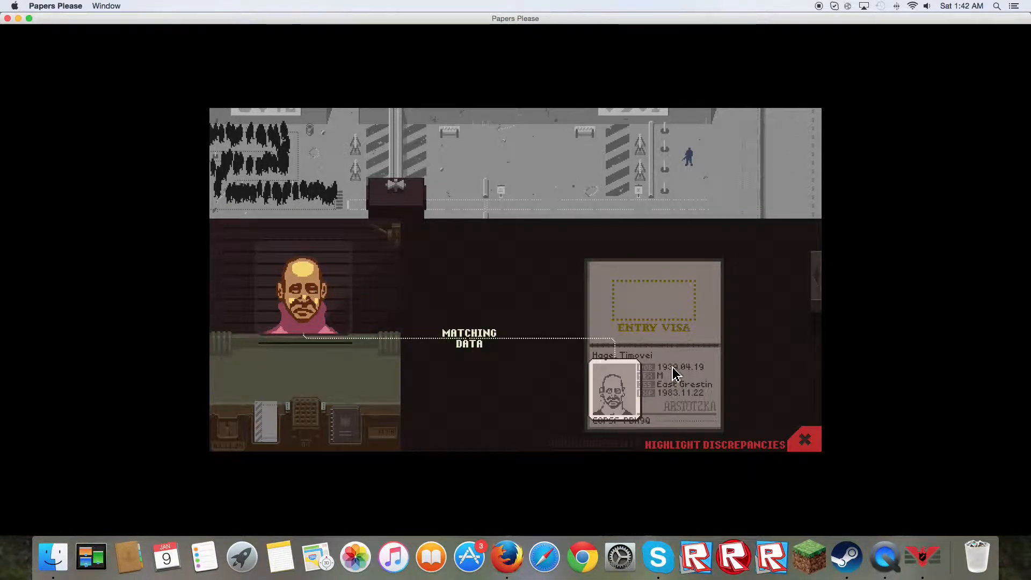
{"action": "left_click", "coordinate": [681, 393]}
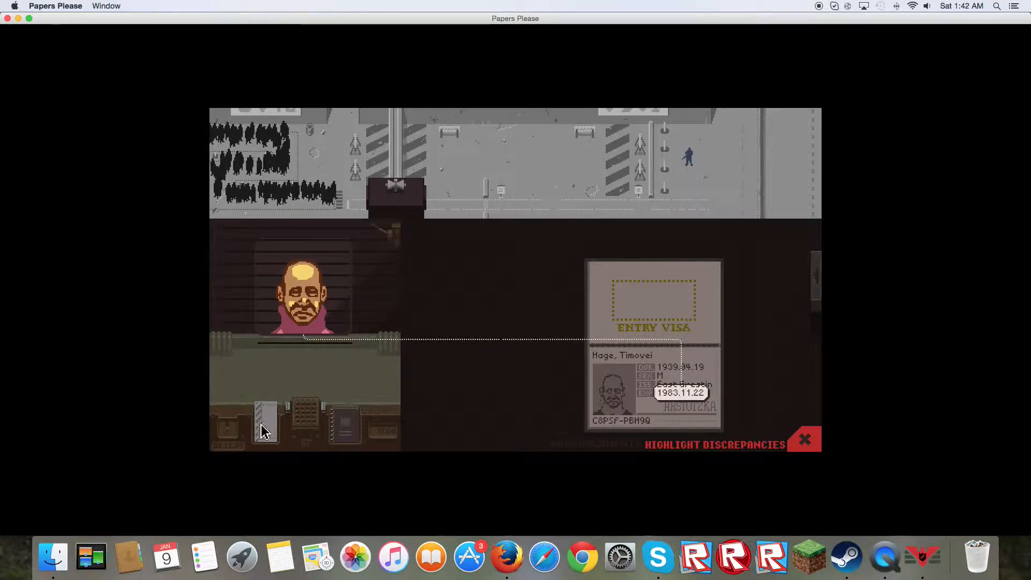
{"action": "left_click", "coordinate": [804, 440]}
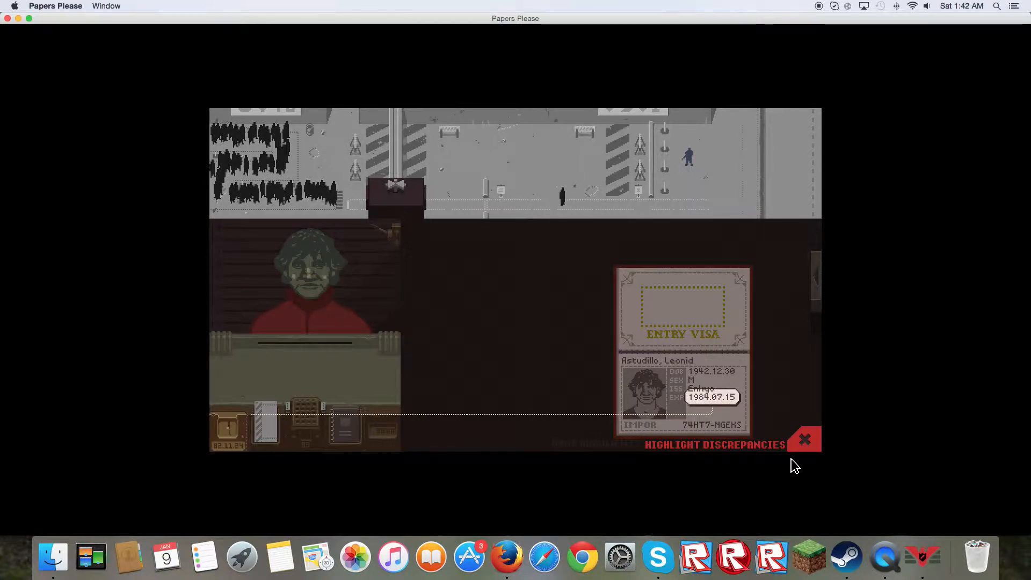
{"action": "left_click", "coordinate": [803, 438]}
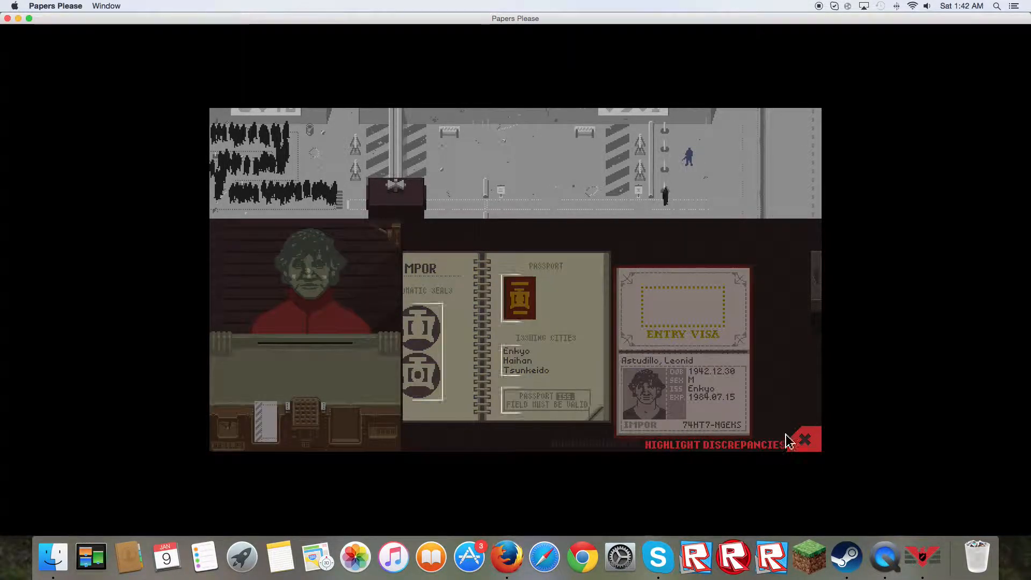
- Leave inspect mode to finish processing the Impor entrant
{"action": "left_click", "coordinate": [804, 439]}
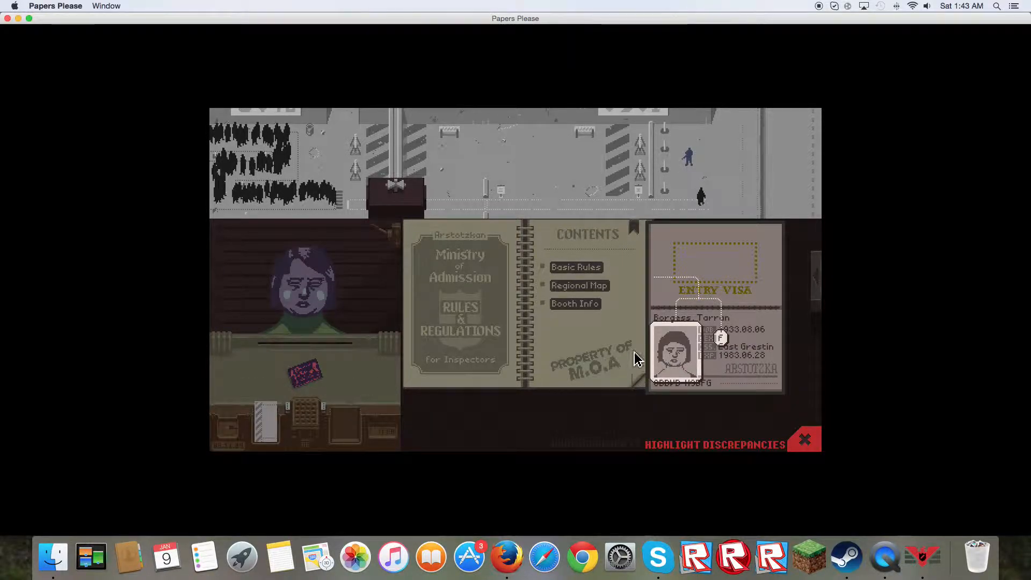
{"action": "mouse_move", "coordinate": [772, 369]}
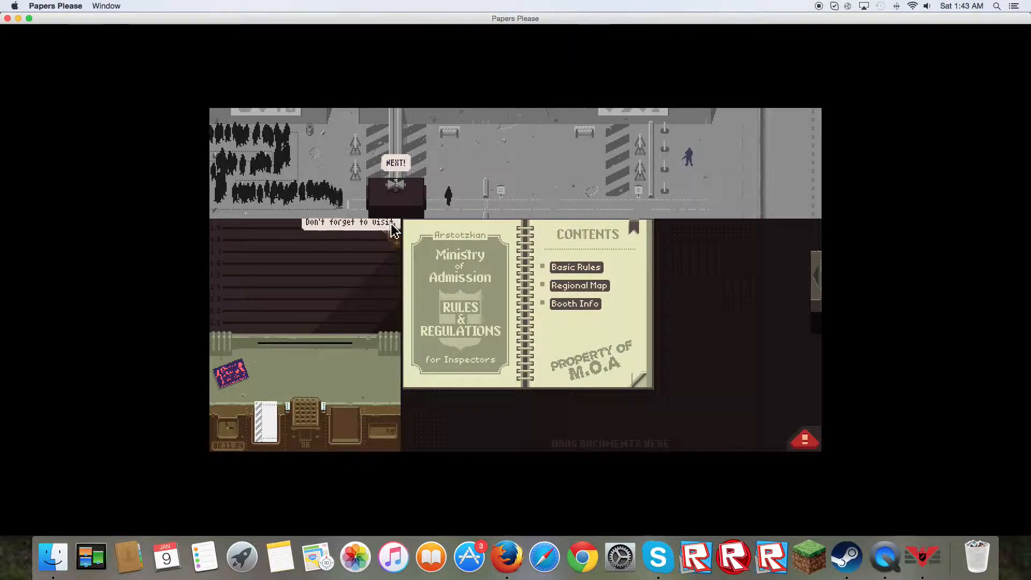
- Call the Obristan entrant forward before the attack ends Day 2
{"action": "left_click", "coordinate": [396, 162]}
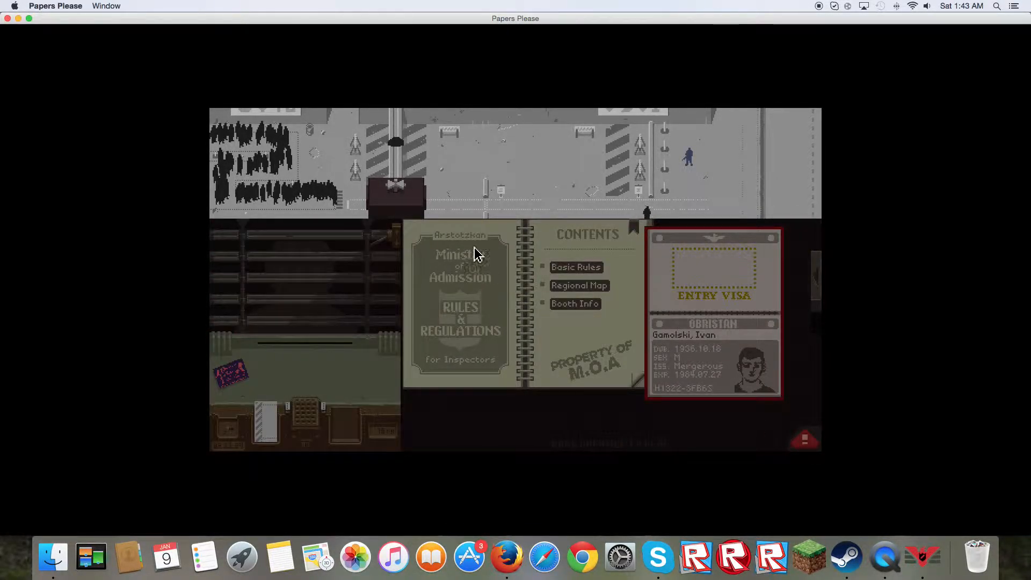
{"action": "mouse_move", "coordinate": [418, 165]}
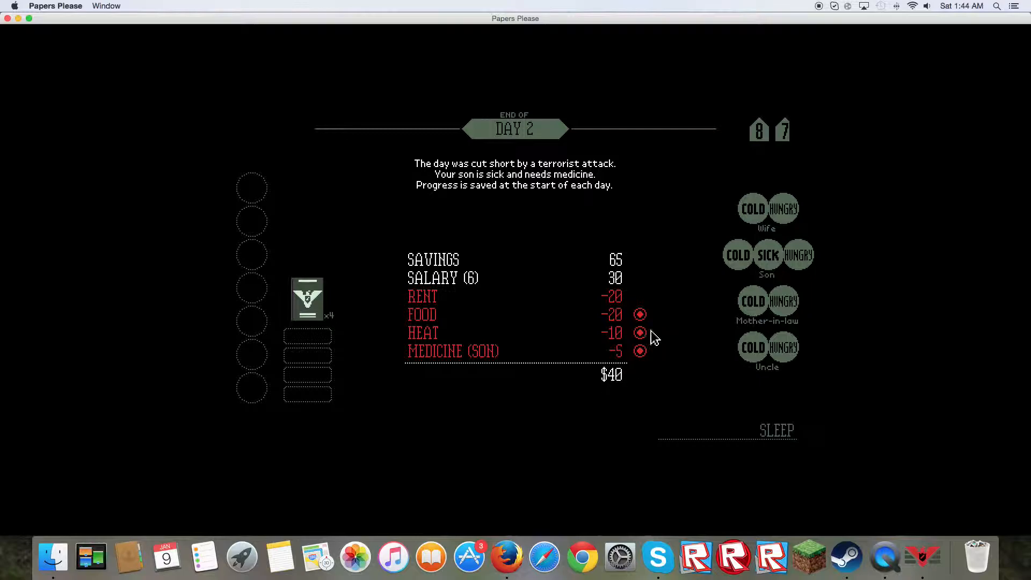
{"action": "mouse_move", "coordinate": [775, 431]}
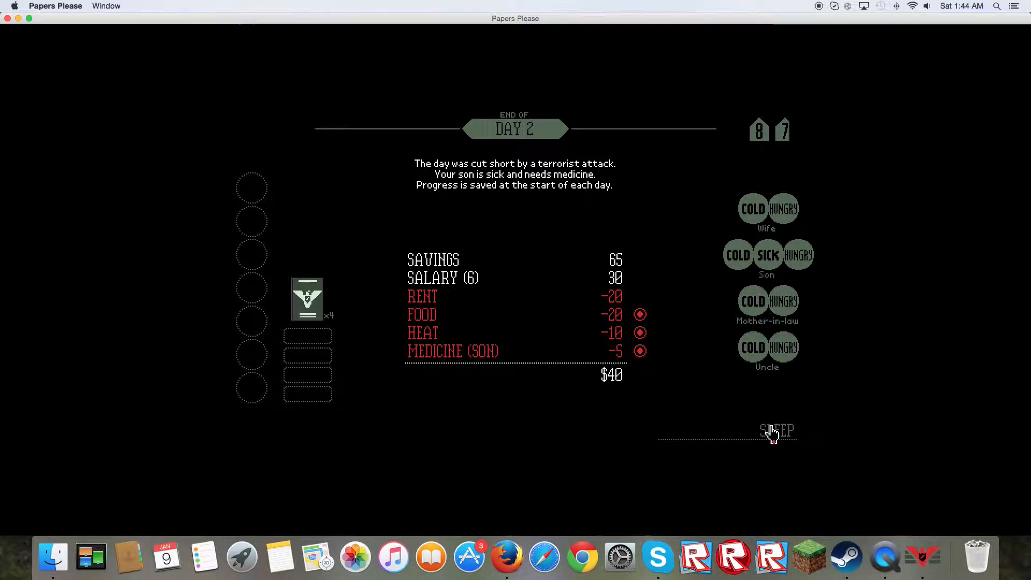
- Sleep on the budget screen and walk to work for Day 3
{"action": "left_click", "coordinate": [776, 431]}
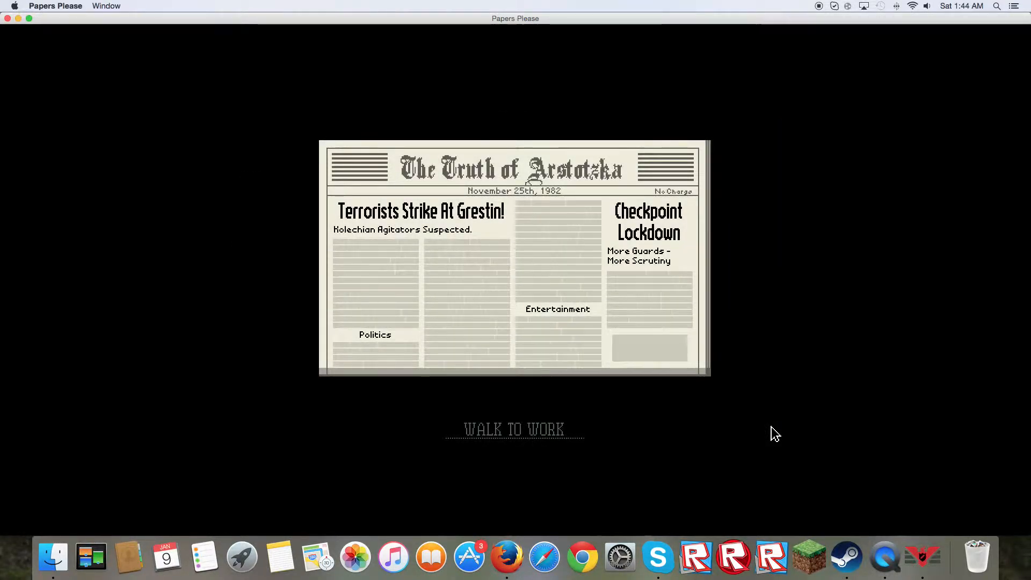
{"action": "mouse_move", "coordinate": [516, 430]}
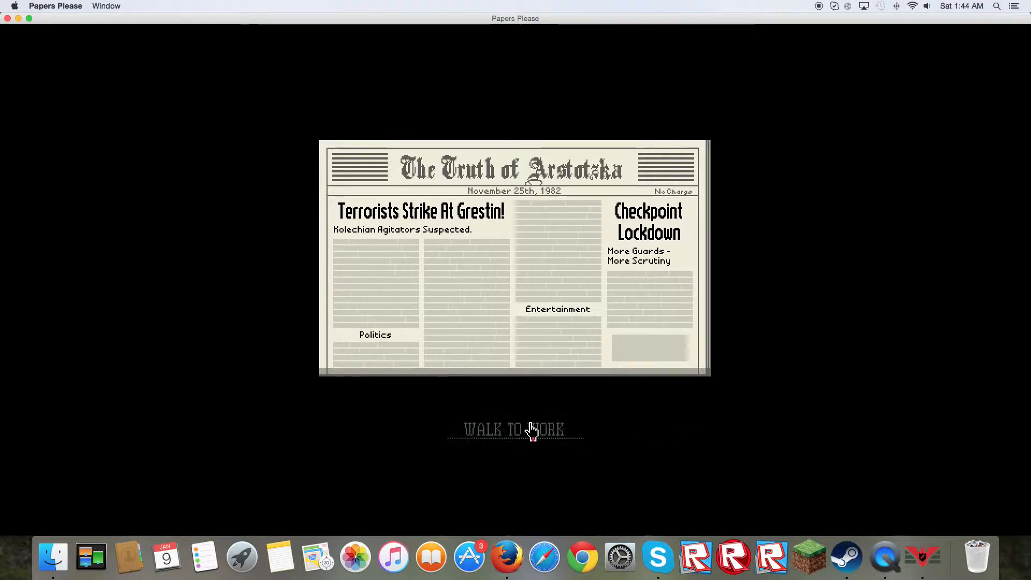
{"action": "left_click", "coordinate": [515, 428]}
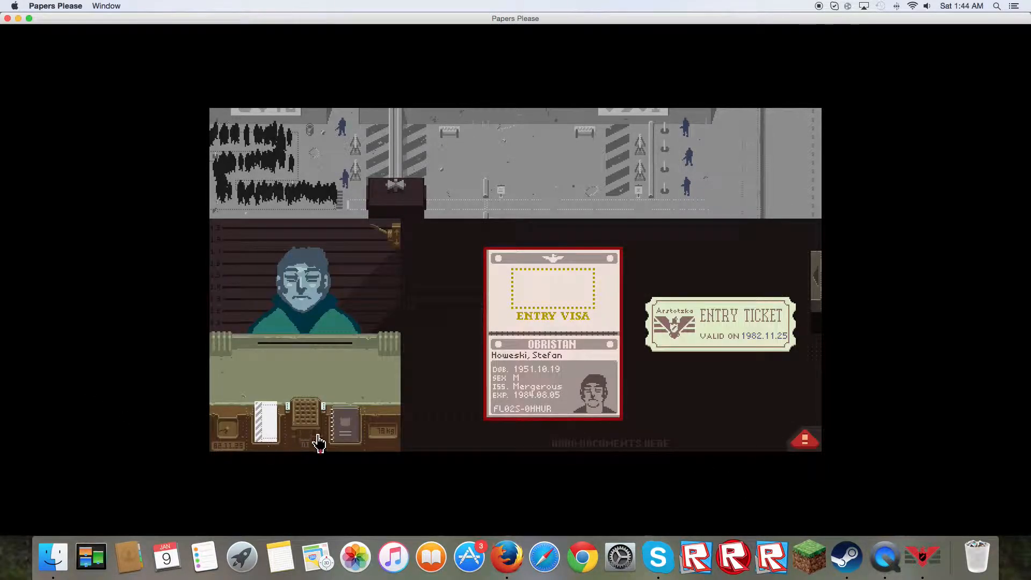
- Check the Obristan issuing cities on the regional map and stamp the entrant's passport
{"action": "left_click", "coordinate": [342, 425]}
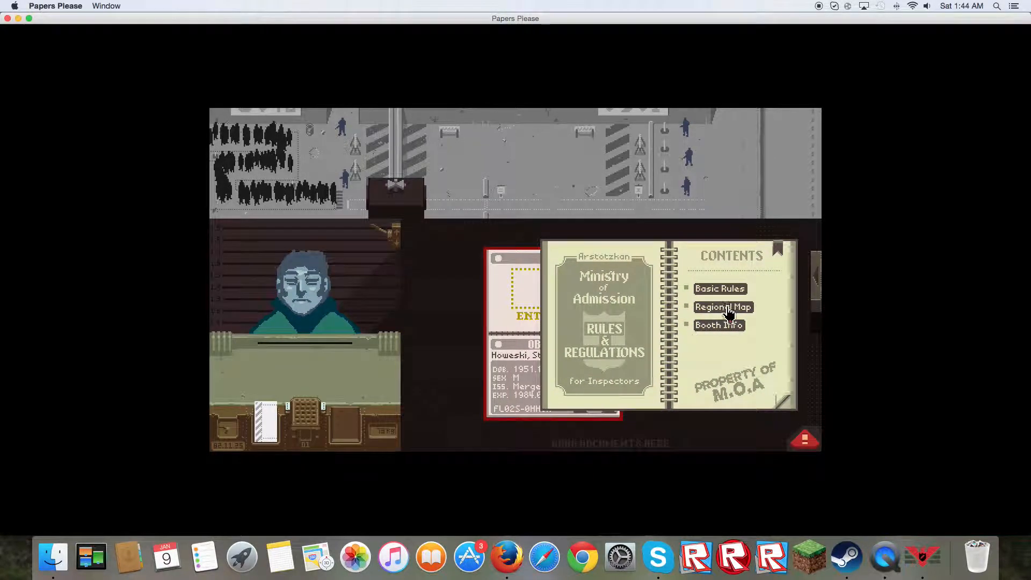
{"action": "left_click", "coordinate": [722, 308]}
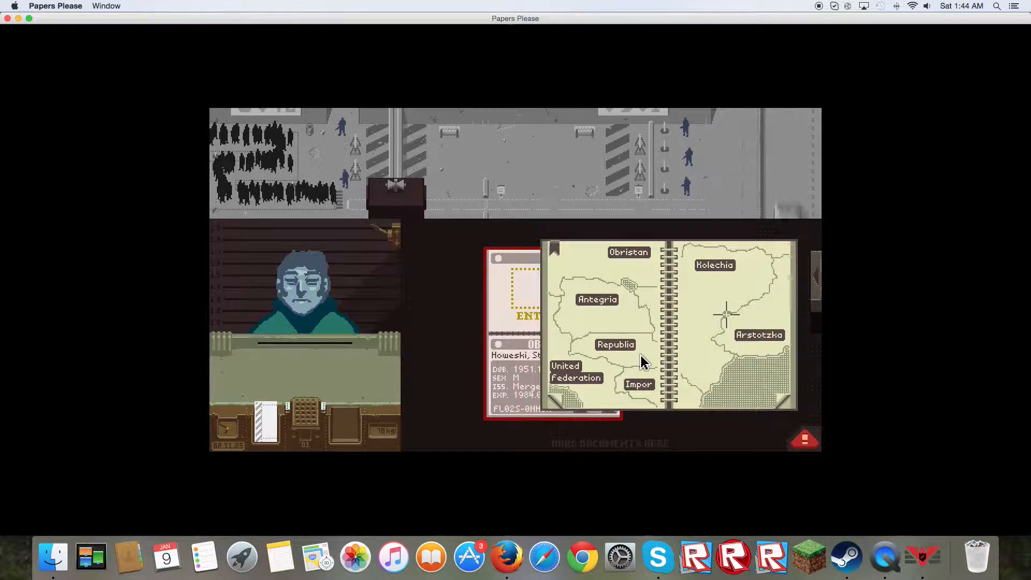
{"action": "mouse_move", "coordinate": [648, 267]}
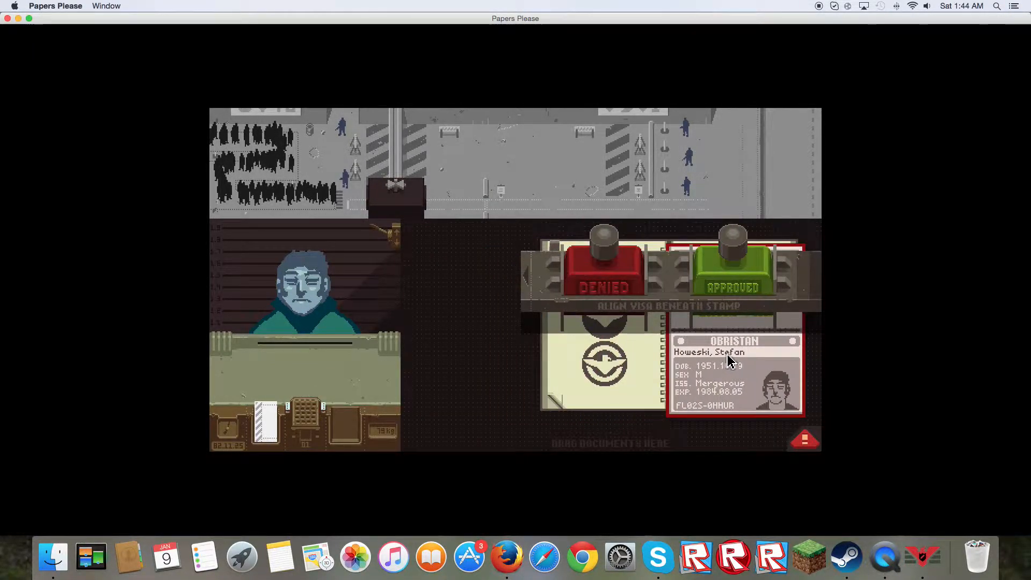
{"action": "left_click", "coordinate": [731, 269]}
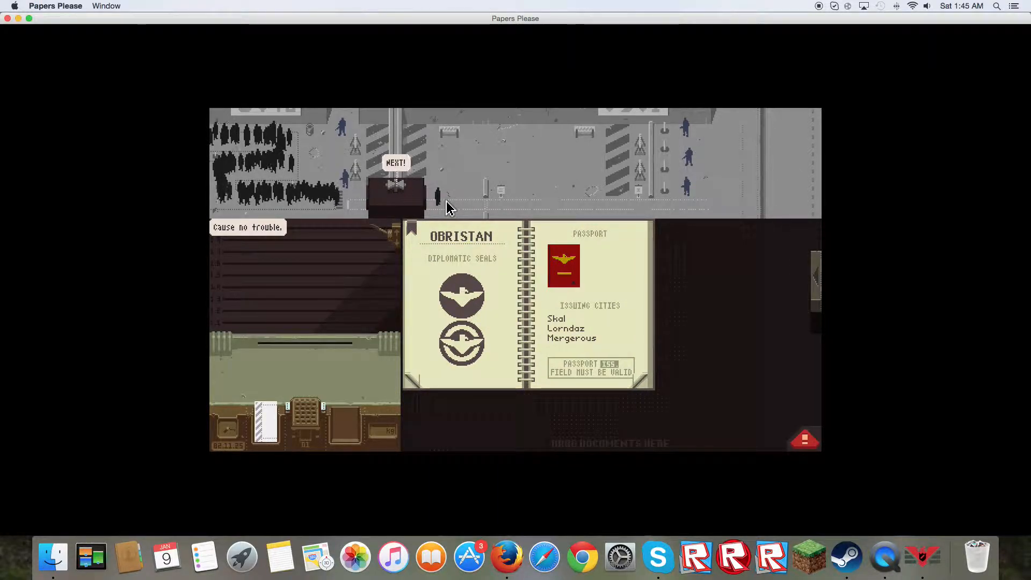
- Call the next man in and flag his entry ticket date against today's calendar date
{"action": "left_click", "coordinate": [396, 163]}
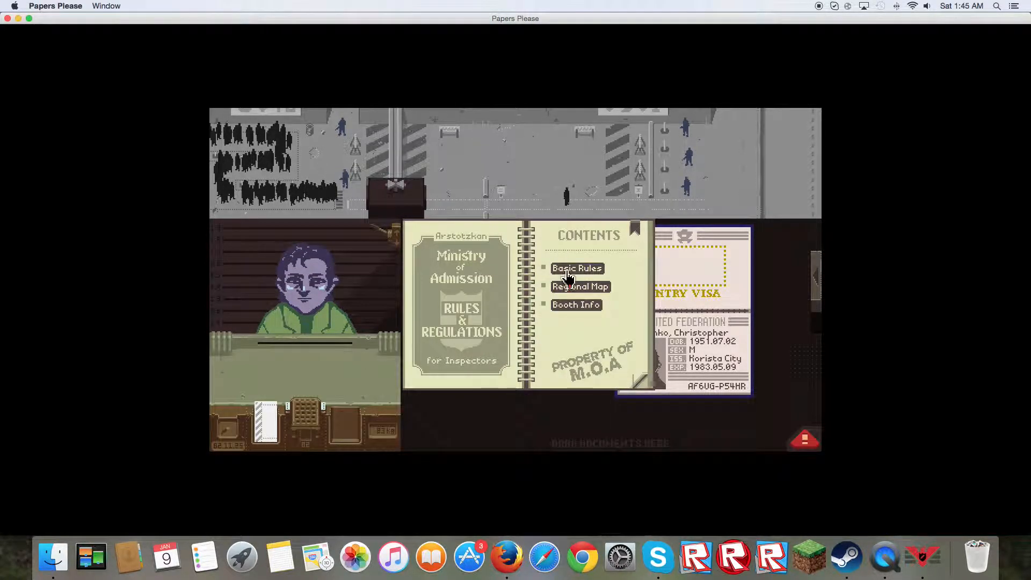
{"action": "left_click", "coordinate": [576, 268]}
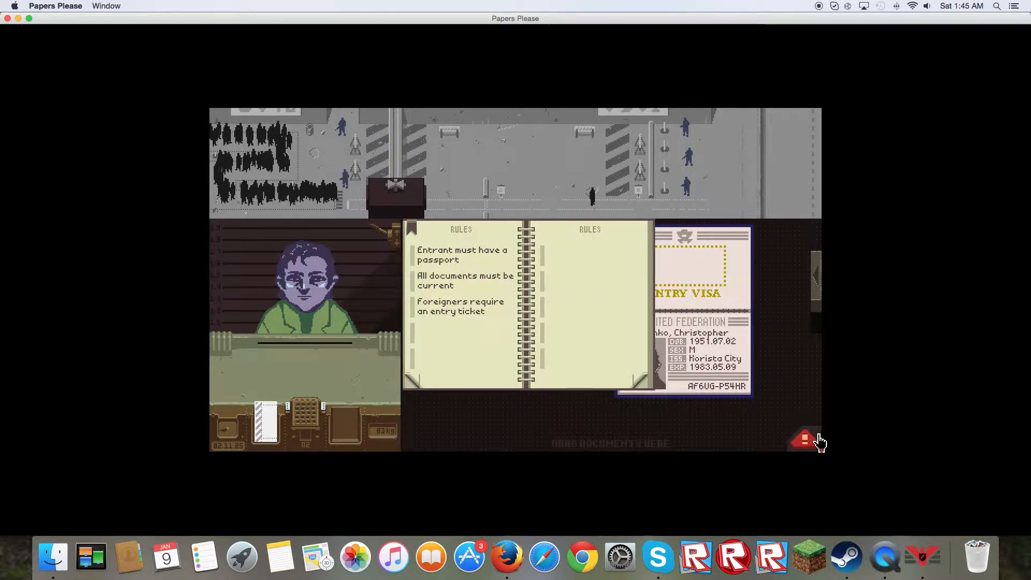
{"action": "left_click", "coordinate": [804, 438]}
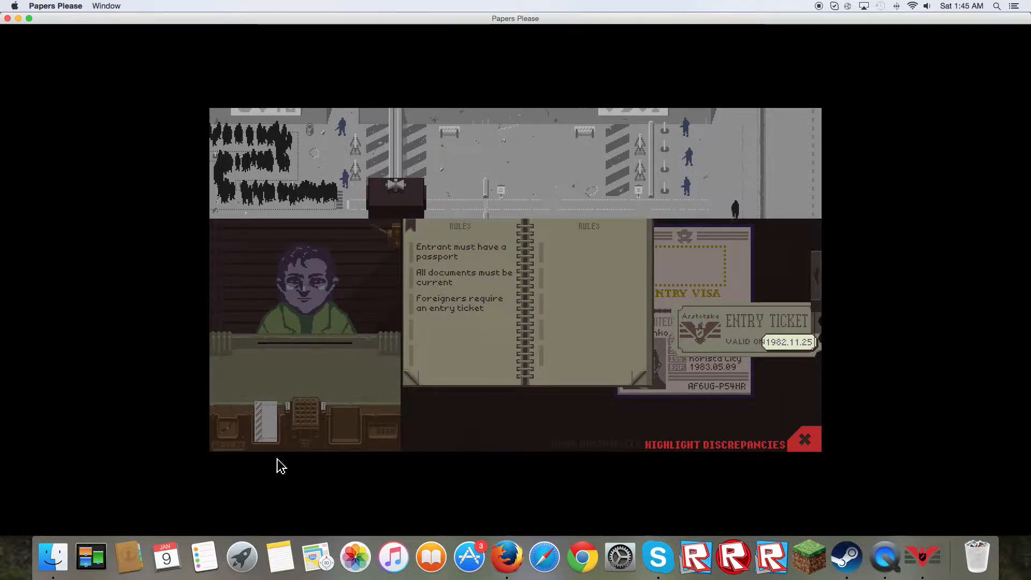
{"action": "left_click", "coordinate": [713, 445]}
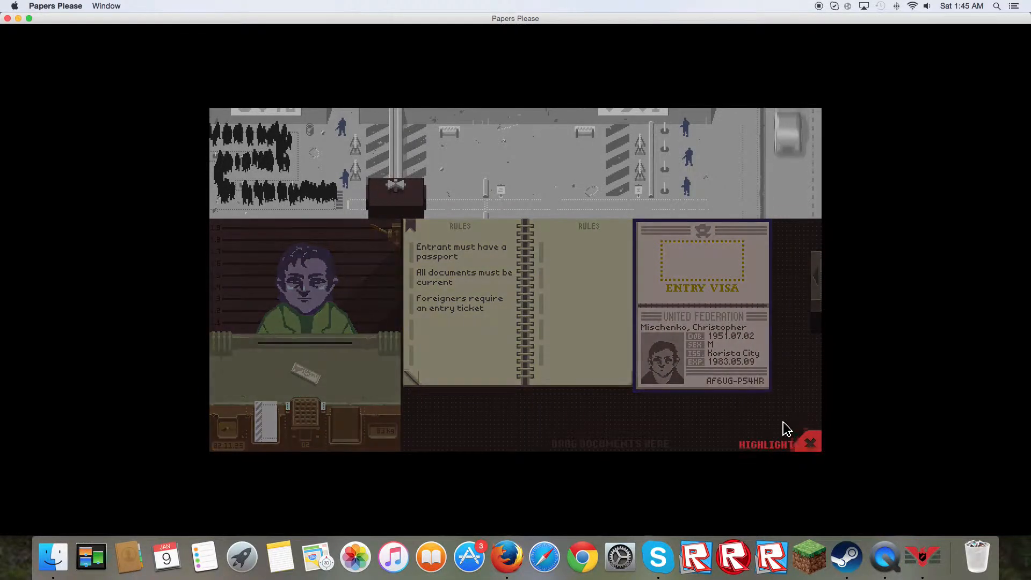
{"action": "mouse_move", "coordinate": [728, 365]}
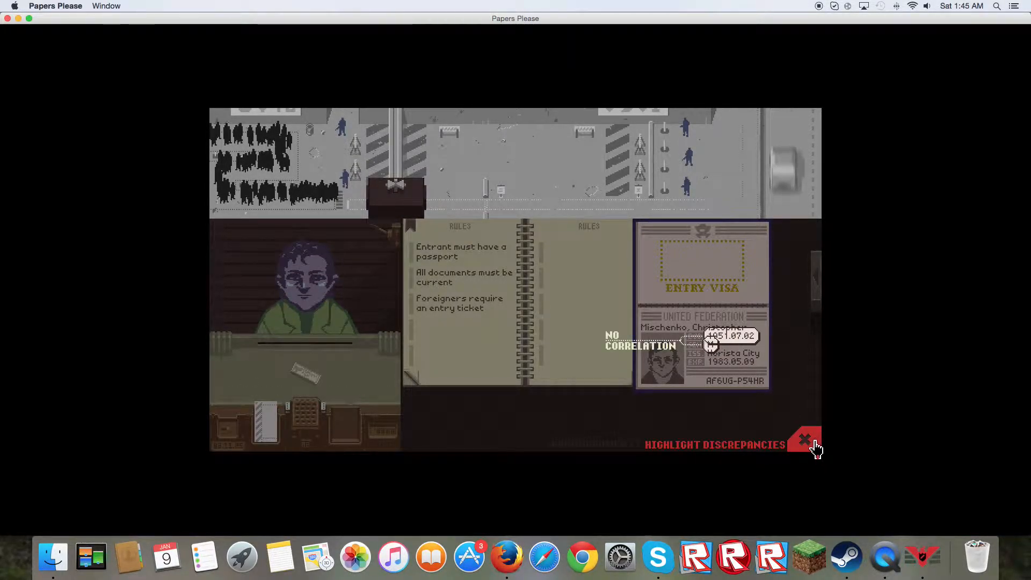
- Leave inspect mode, return to the rulebook contents and hand the documents back
{"action": "left_click", "coordinate": [805, 439]}
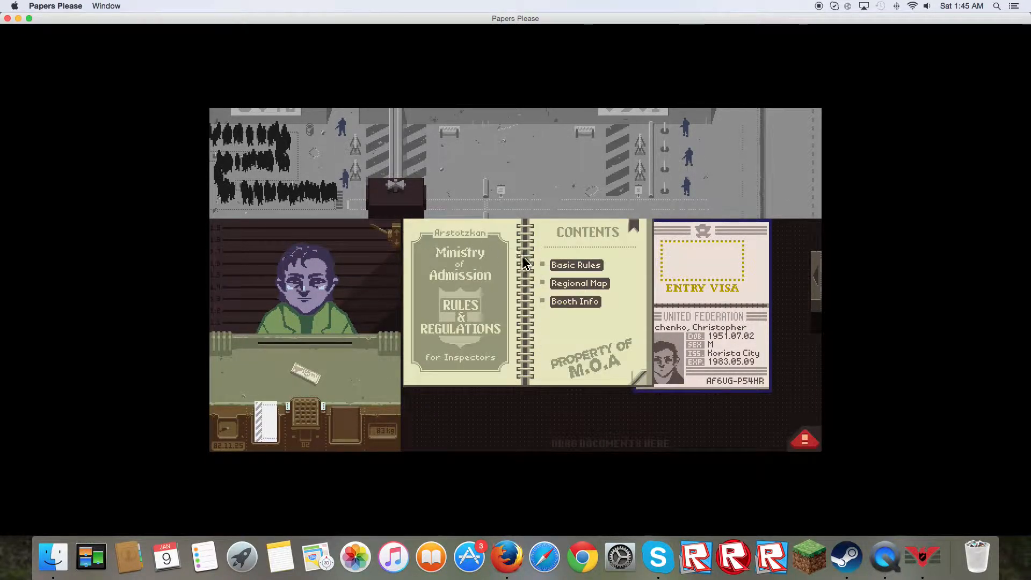
{"action": "left_click", "coordinate": [579, 283]}
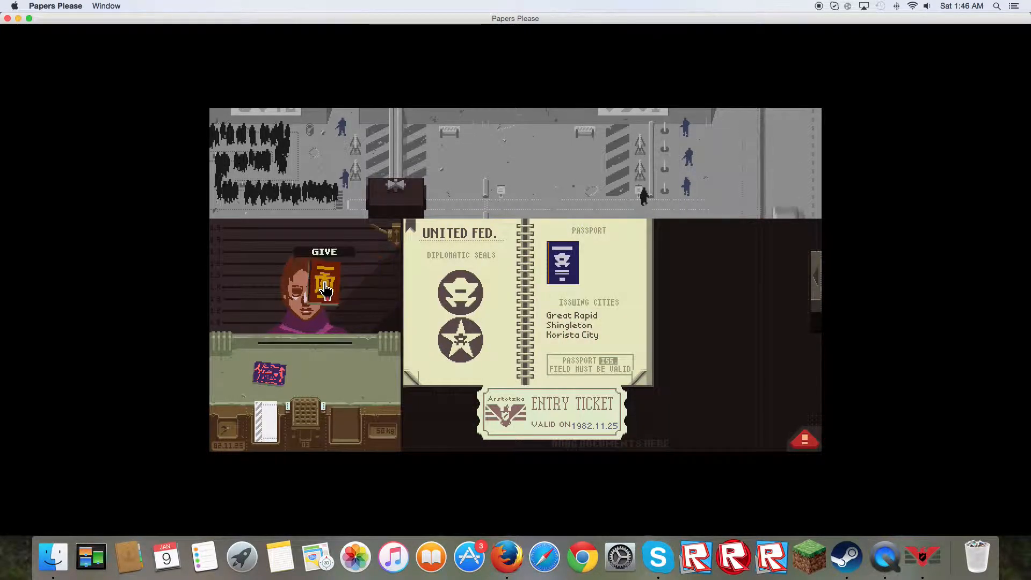
{"action": "left_click", "coordinate": [323, 283]}
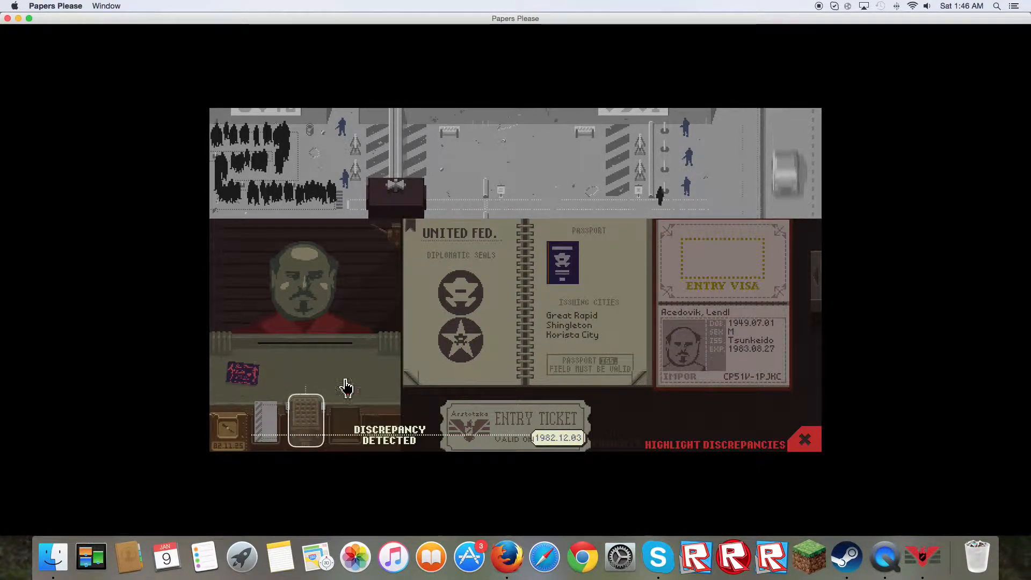
- Interrogate the Impor traveller about his wrong ticket date and send him away
{"action": "left_click", "coordinate": [803, 440]}
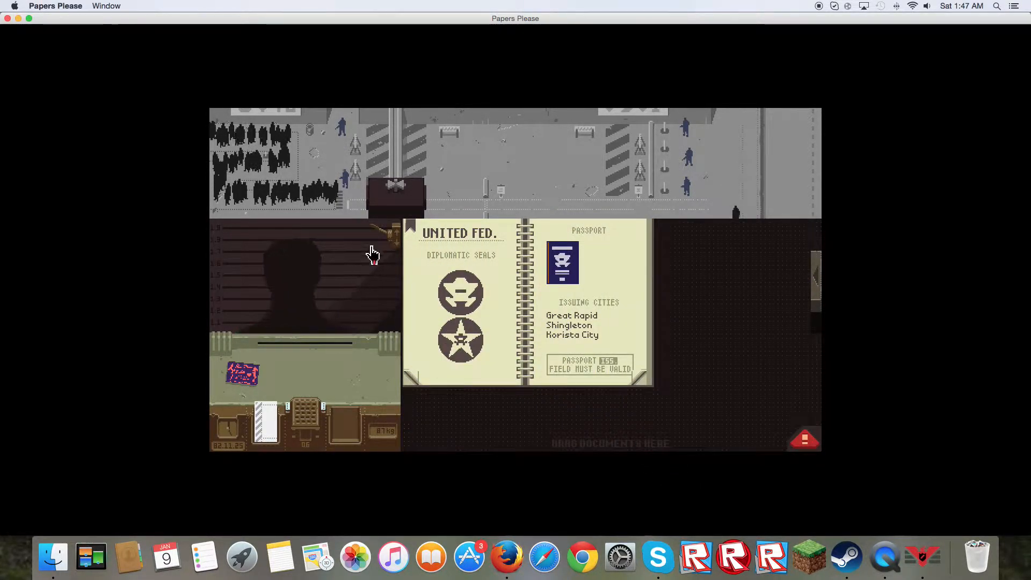
- Call the Obristan woman, challenge her mismatched passport photo and stamp DENIED
{"action": "left_click", "coordinate": [395, 194]}
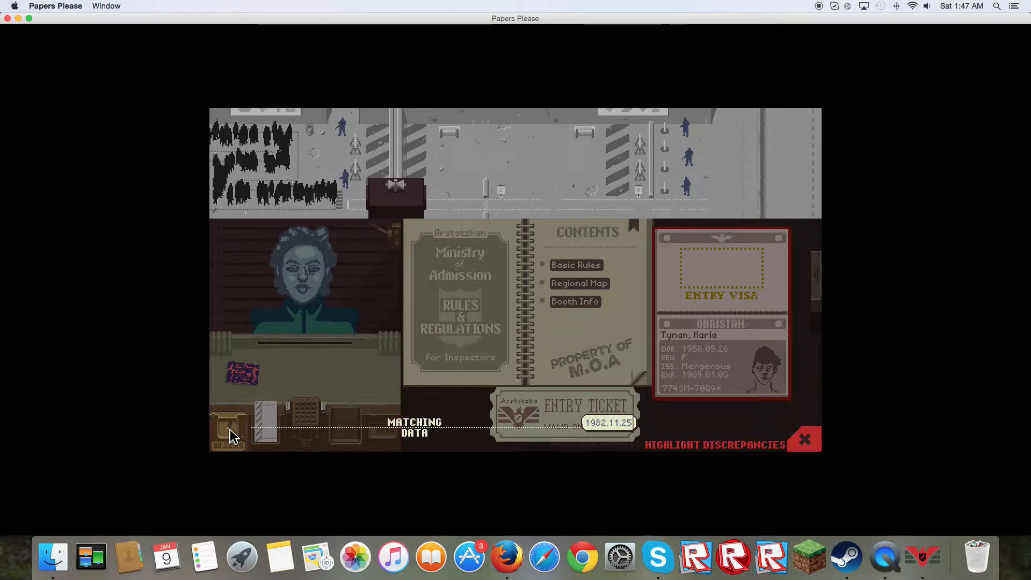
{"action": "mouse_move", "coordinate": [723, 418]}
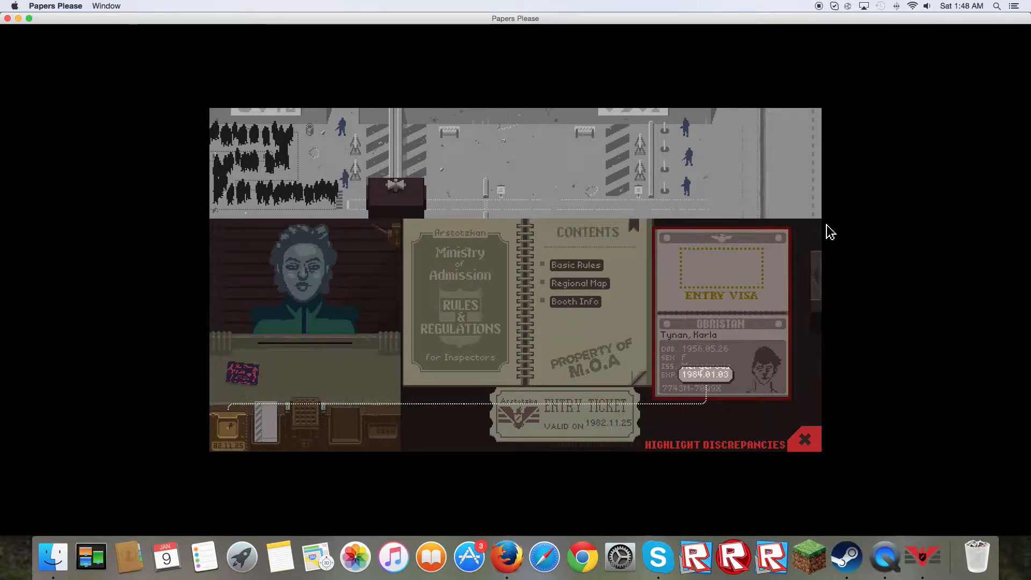
{"action": "mouse_move", "coordinate": [710, 362]}
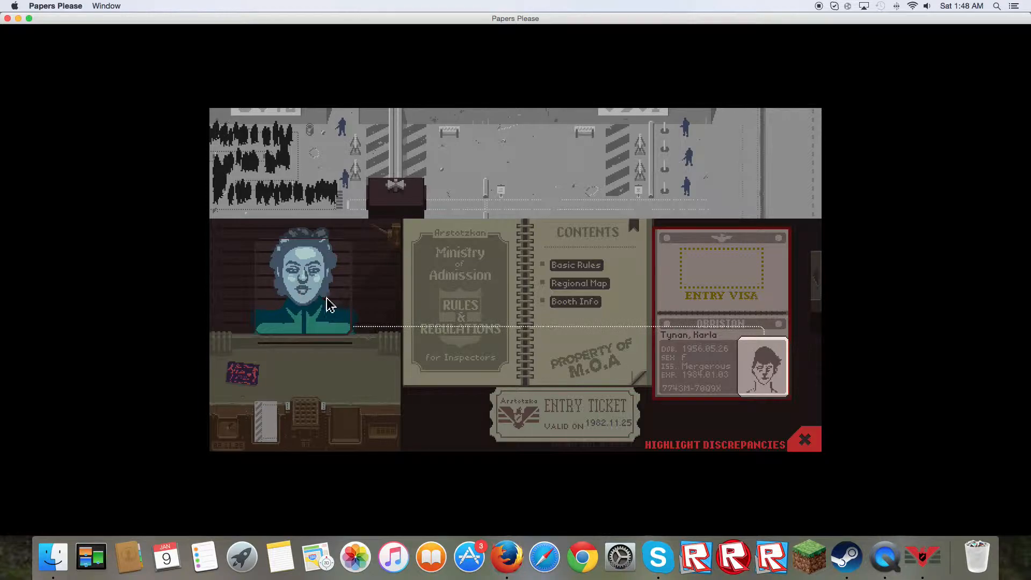
{"action": "left_click", "coordinate": [804, 439]}
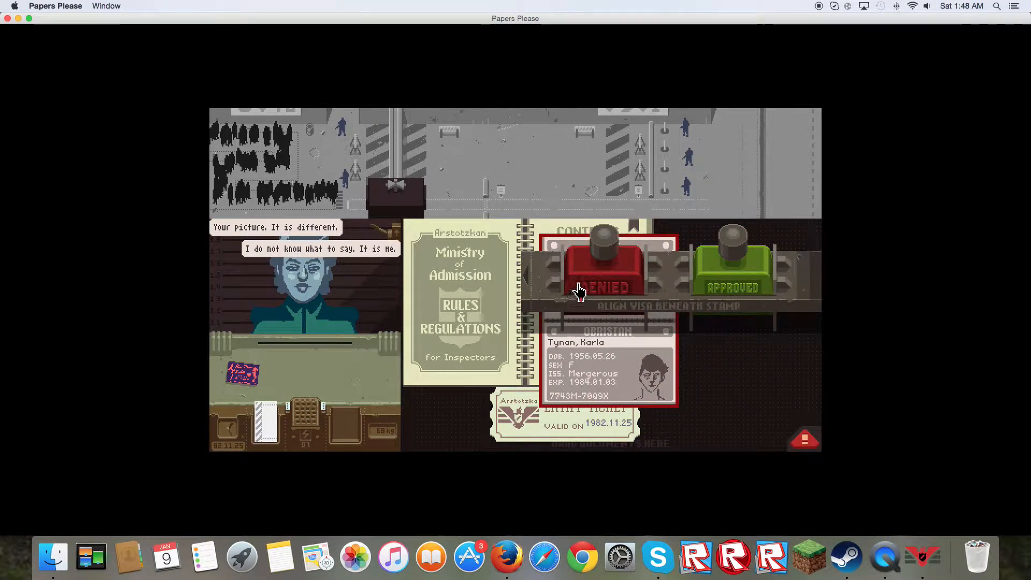
{"action": "left_click", "coordinate": [603, 269]}
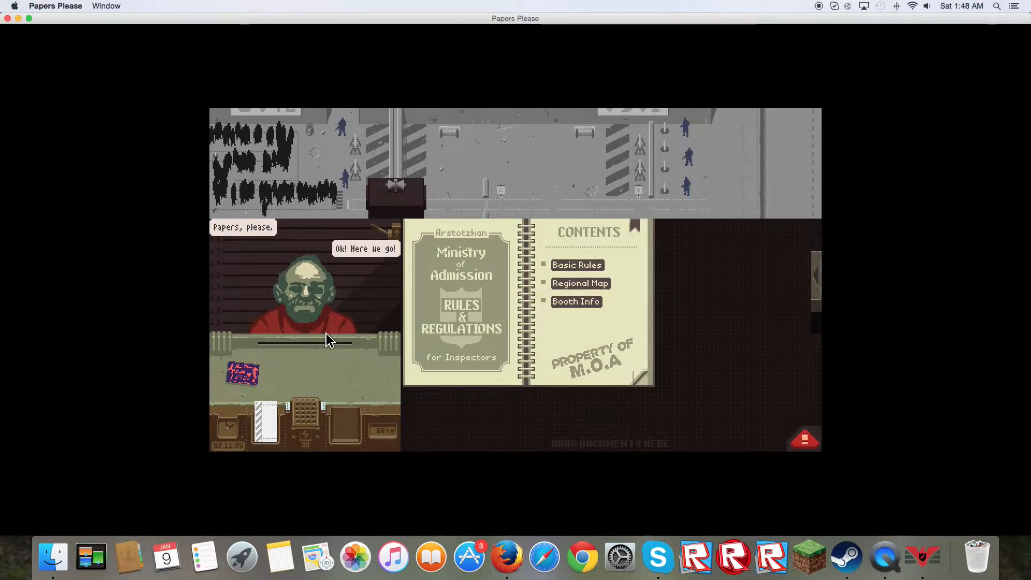
- Link the 'Entrant must have a passport' rule to the empty counter, interrogate the old man and dismiss him
{"action": "left_click", "coordinate": [577, 264]}
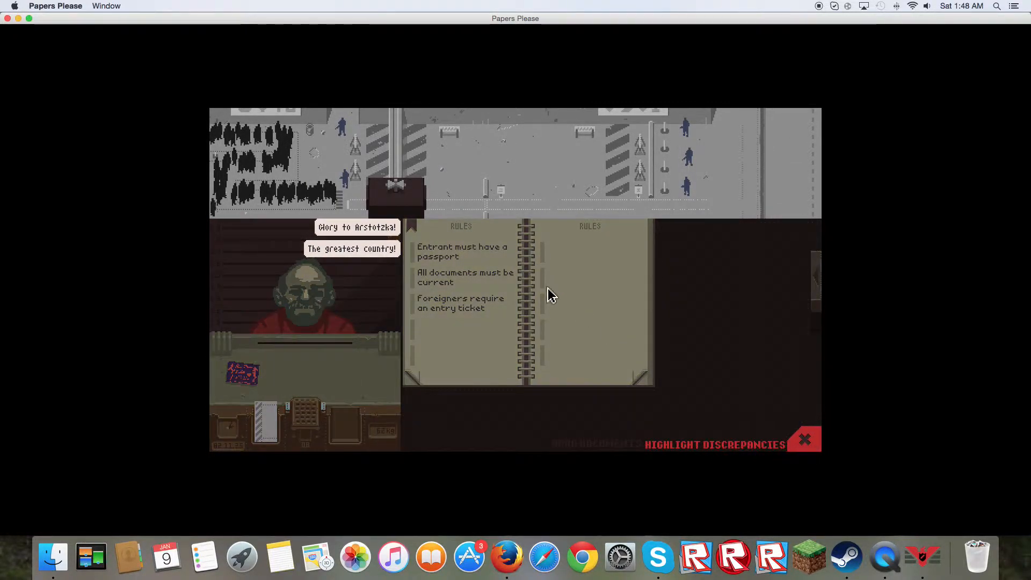
{"action": "left_click", "coordinate": [462, 251]}
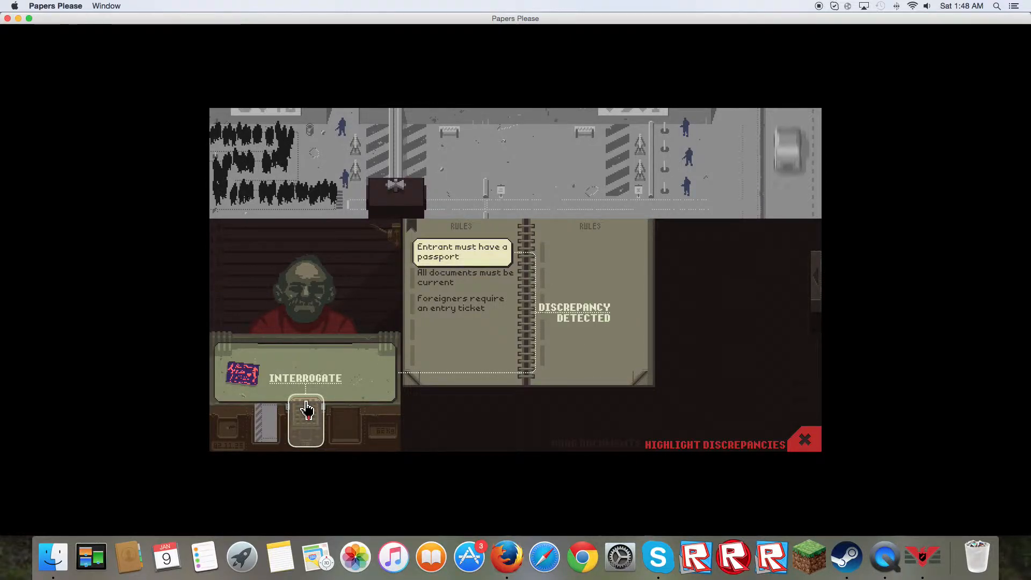
{"action": "left_click", "coordinate": [305, 377]}
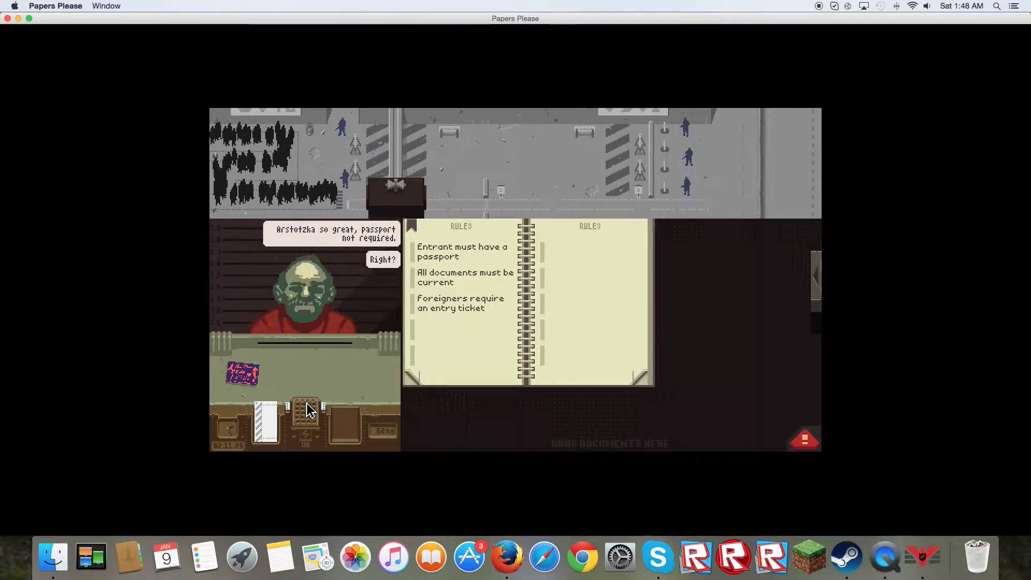
{"action": "left_click", "coordinate": [382, 259]}
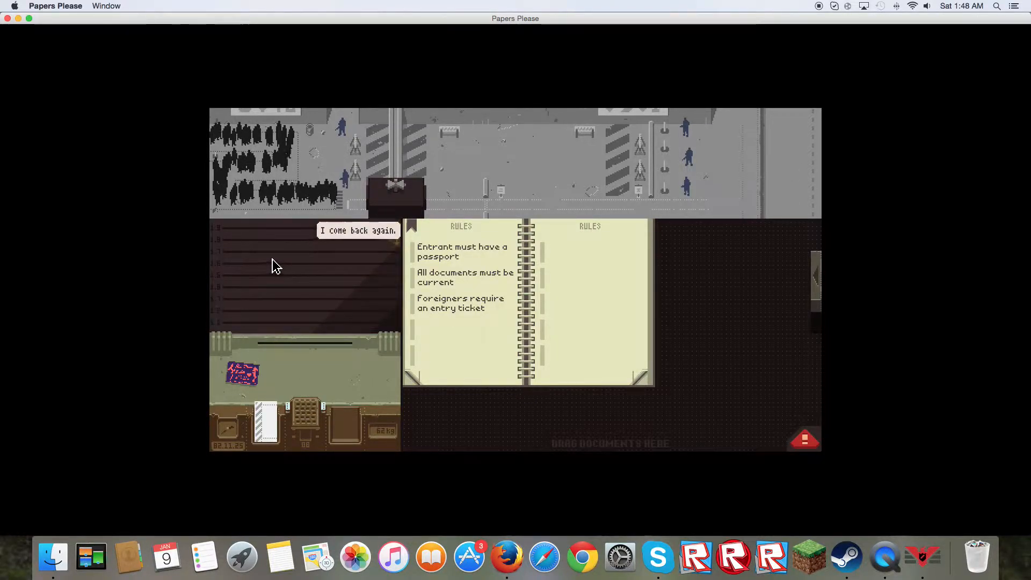
{"action": "left_click", "coordinate": [395, 194]}
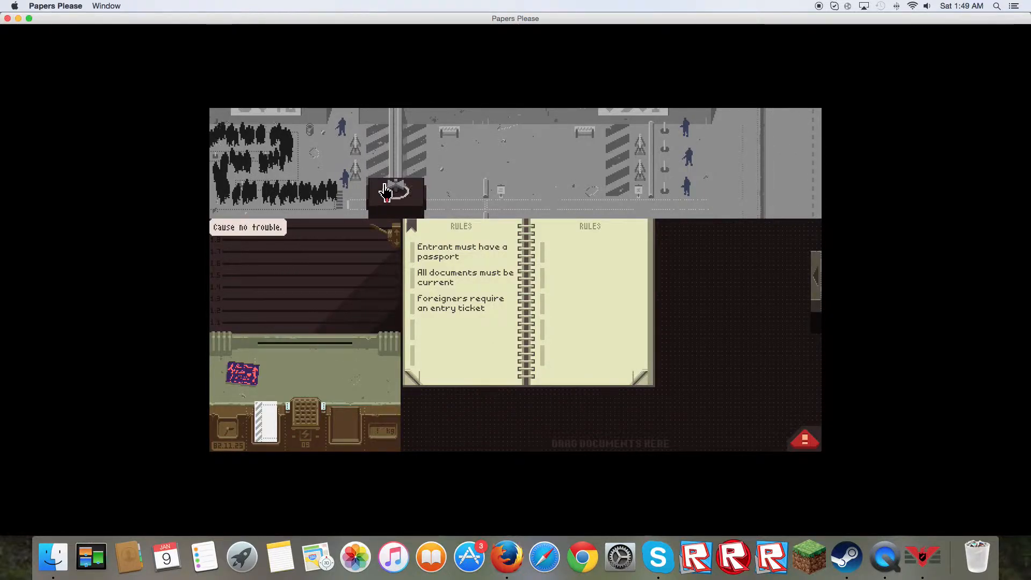
- Call Sheyen Vafahizodova forward and confirm her passport expiry against today's date
{"action": "left_click", "coordinate": [395, 191]}
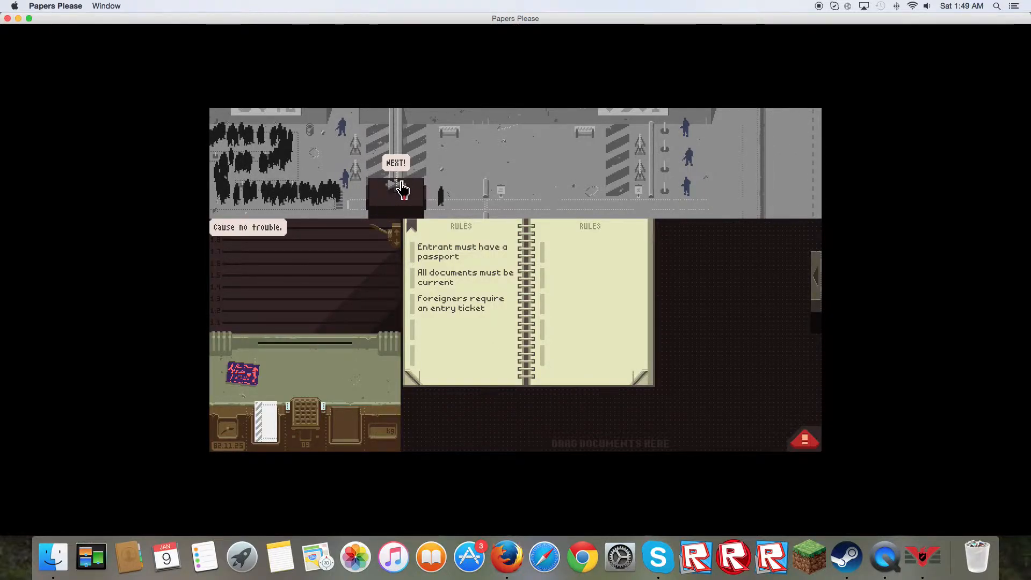
{"action": "left_click", "coordinate": [396, 162]}
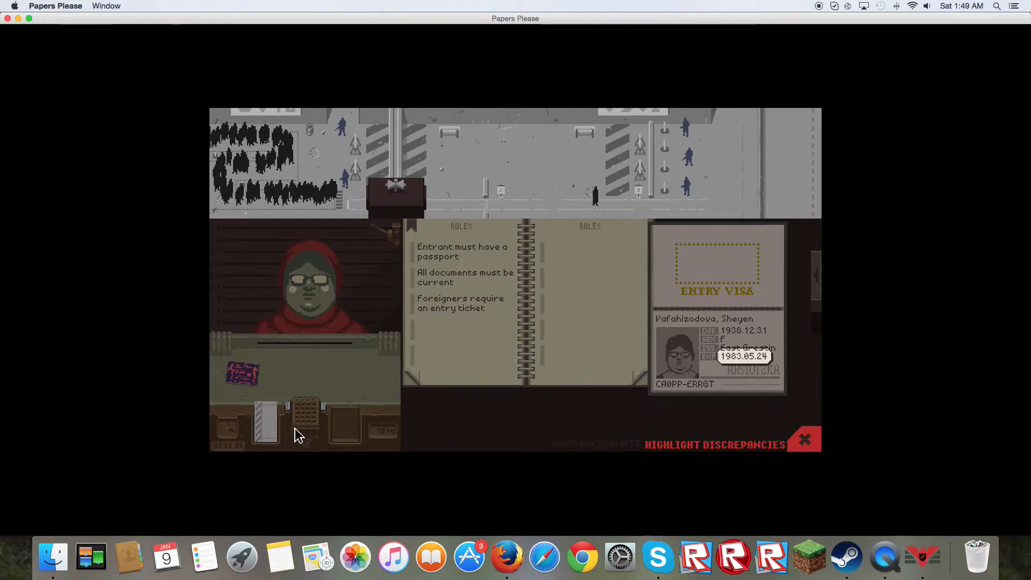
{"action": "left_click", "coordinate": [805, 444]}
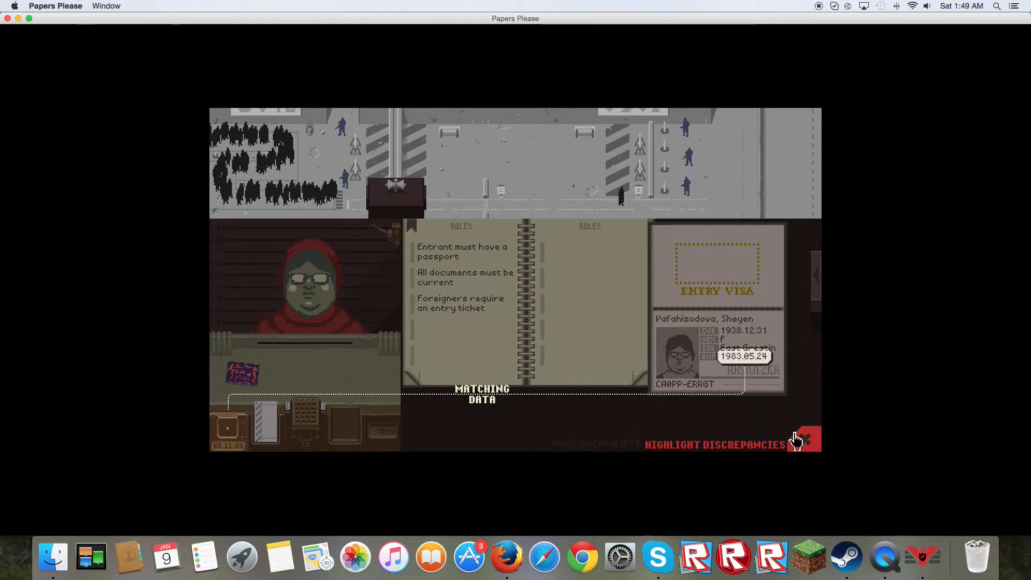
{"action": "left_click", "coordinate": [804, 439]}
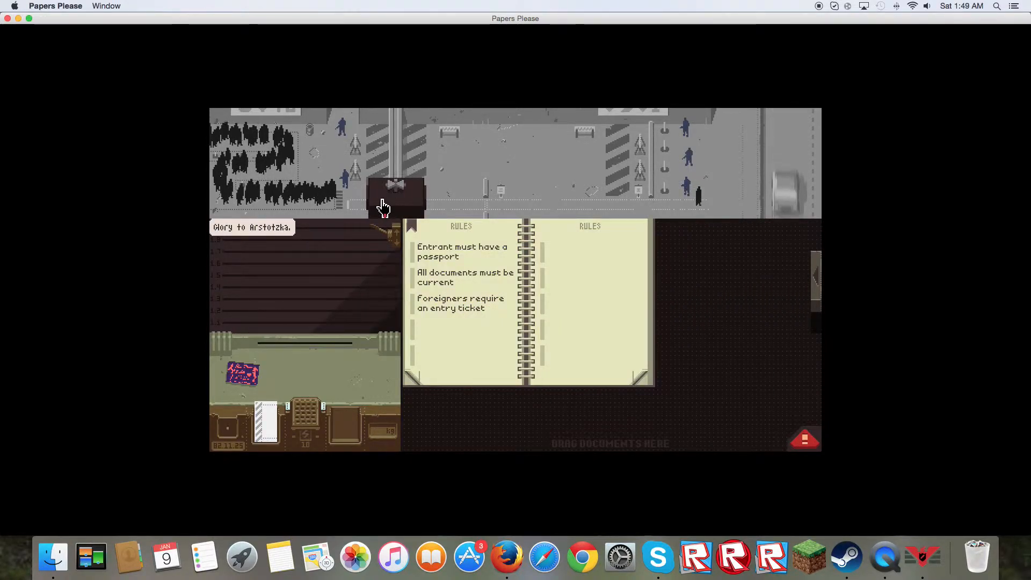
- Call Kristian Lentz, check his passport expiry date and look up issuing cities on the regional map
{"action": "left_click", "coordinate": [384, 201]}
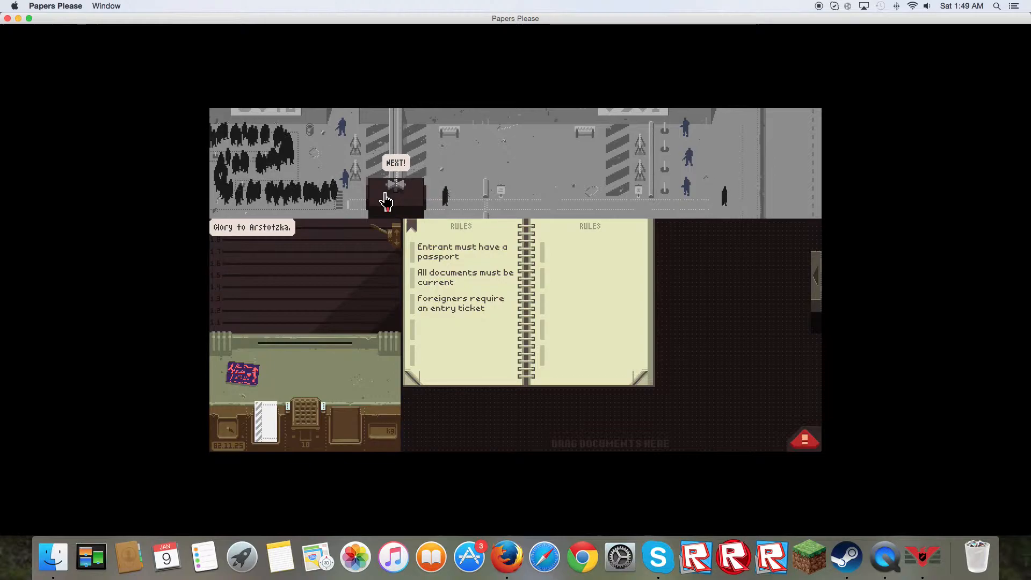
{"action": "left_click", "coordinate": [396, 191]}
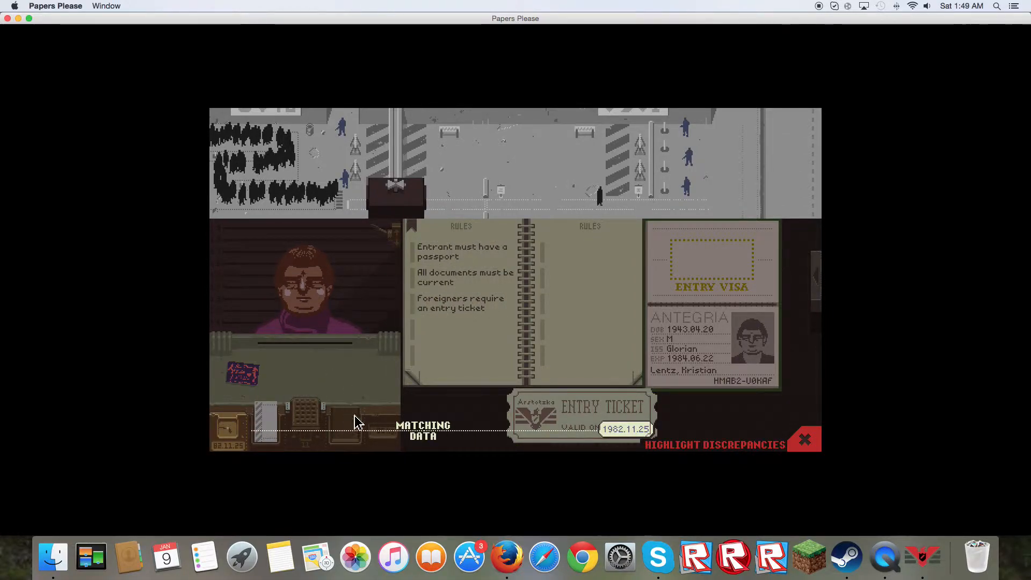
{"action": "mouse_move", "coordinate": [700, 365]}
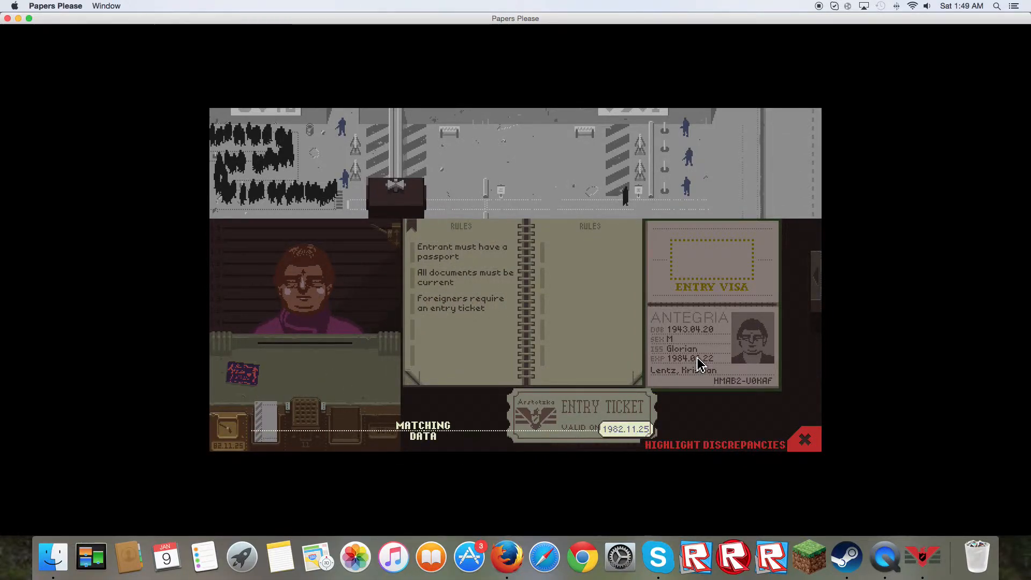
{"action": "left_click", "coordinate": [689, 358]}
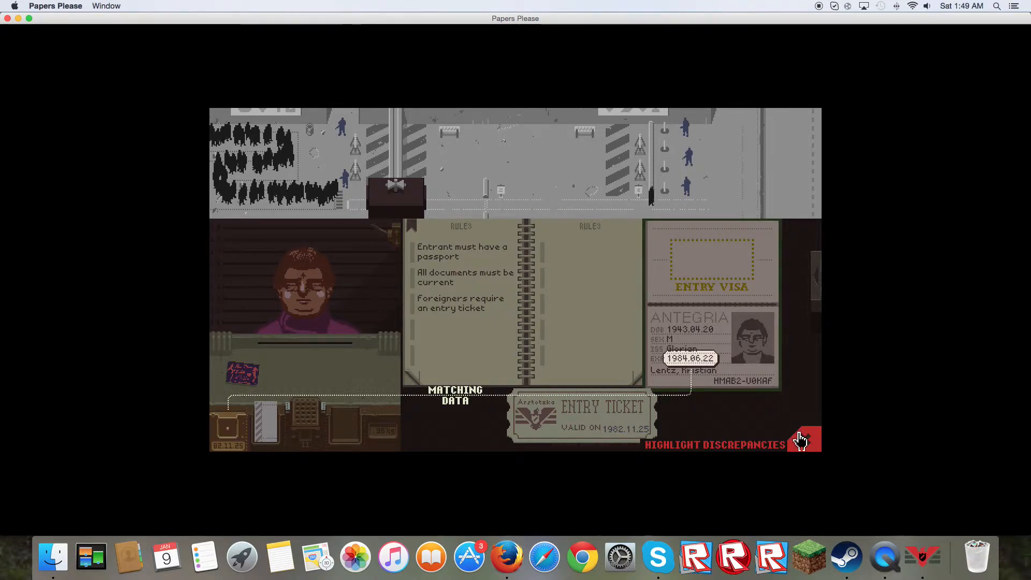
{"action": "left_click", "coordinate": [802, 440]}
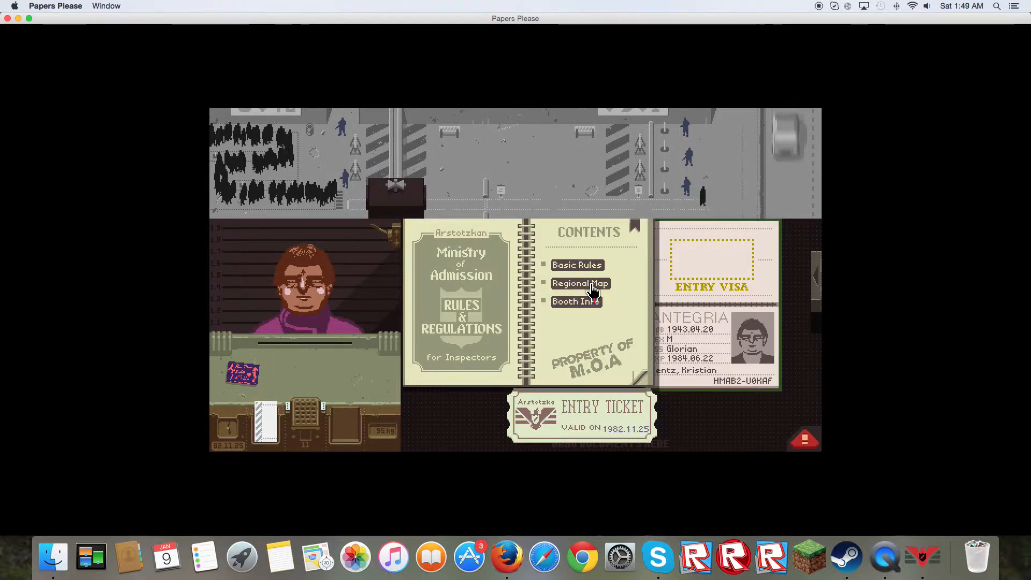
{"action": "left_click", "coordinate": [580, 282]}
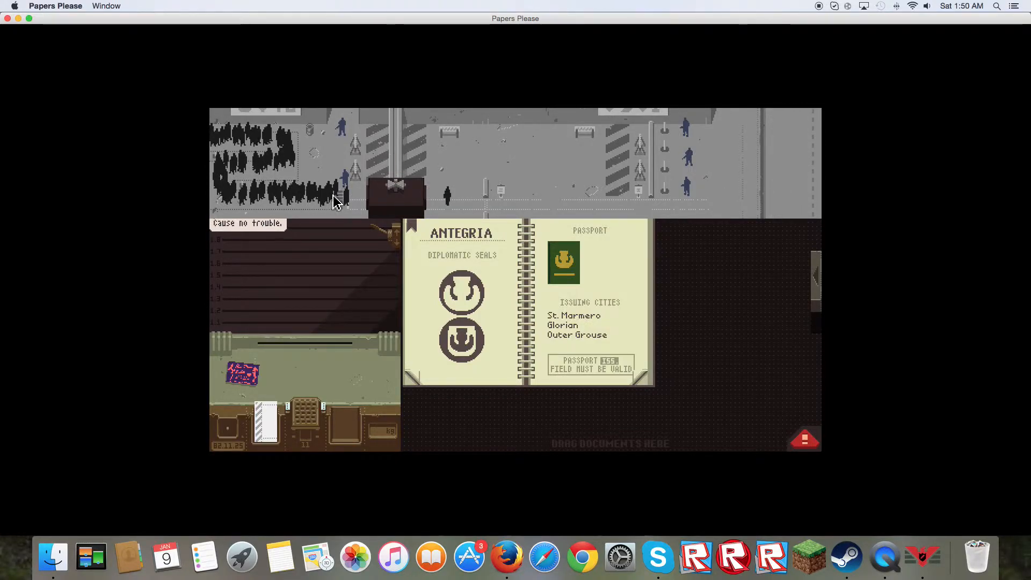
{"action": "mouse_move", "coordinate": [375, 227]}
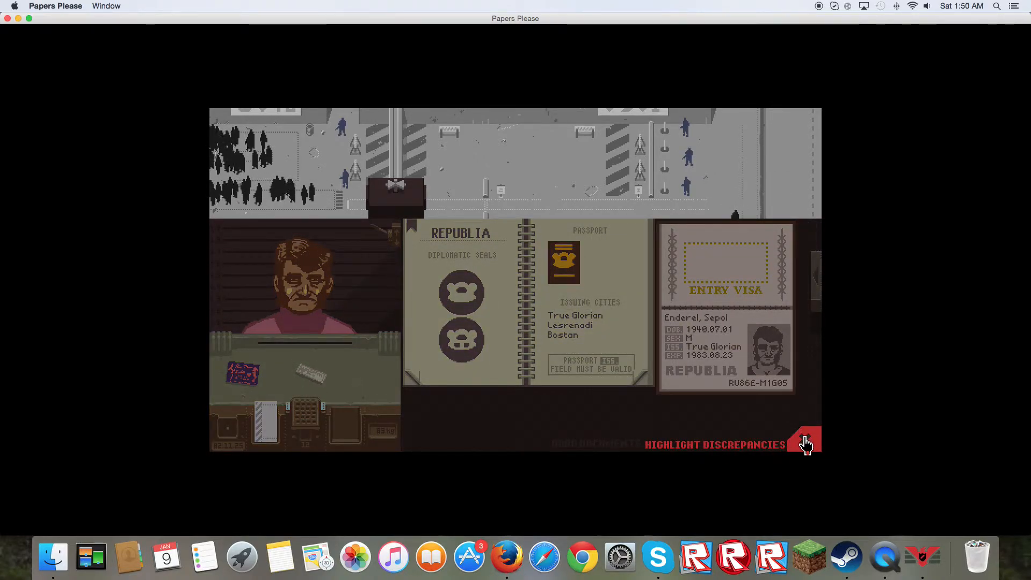
- Leave inspect mode and hand the Republia man's passport back, ending Day 3
{"action": "left_click", "coordinate": [805, 439]}
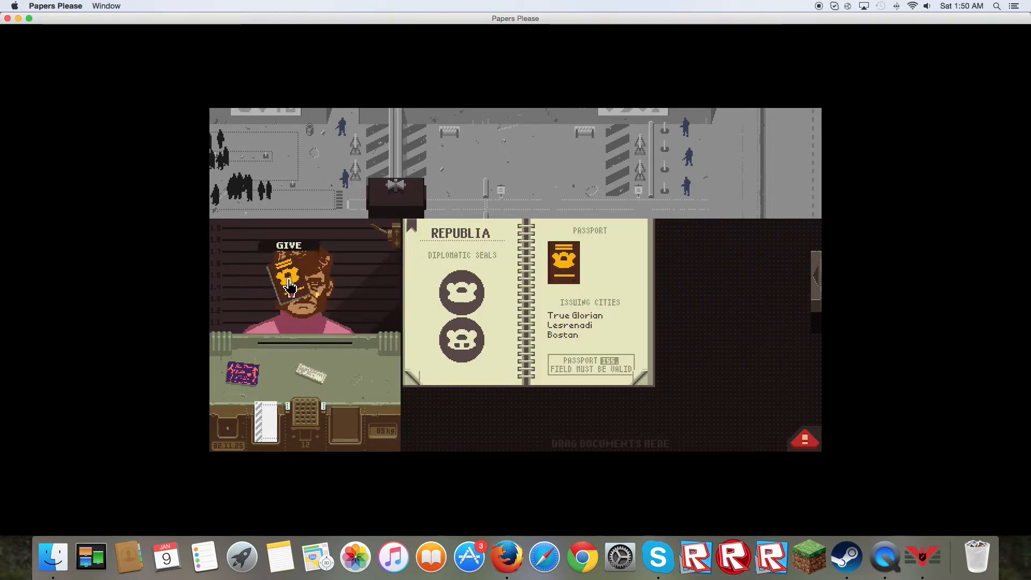
{"action": "left_click", "coordinate": [287, 279]}
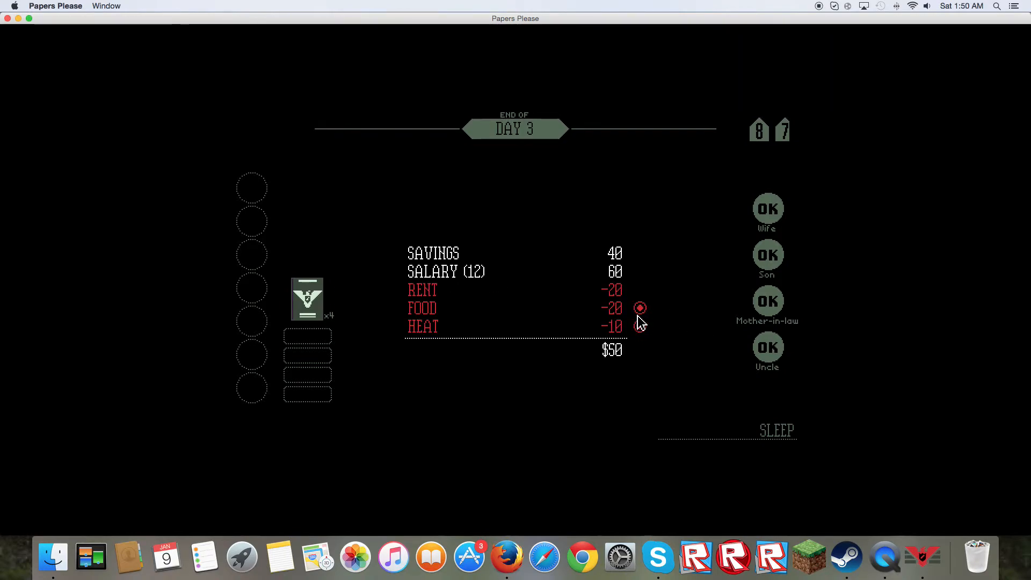
- Uncheck Heat on the Day 3 budget so the total rises to $80
{"action": "left_click", "coordinate": [640, 307]}
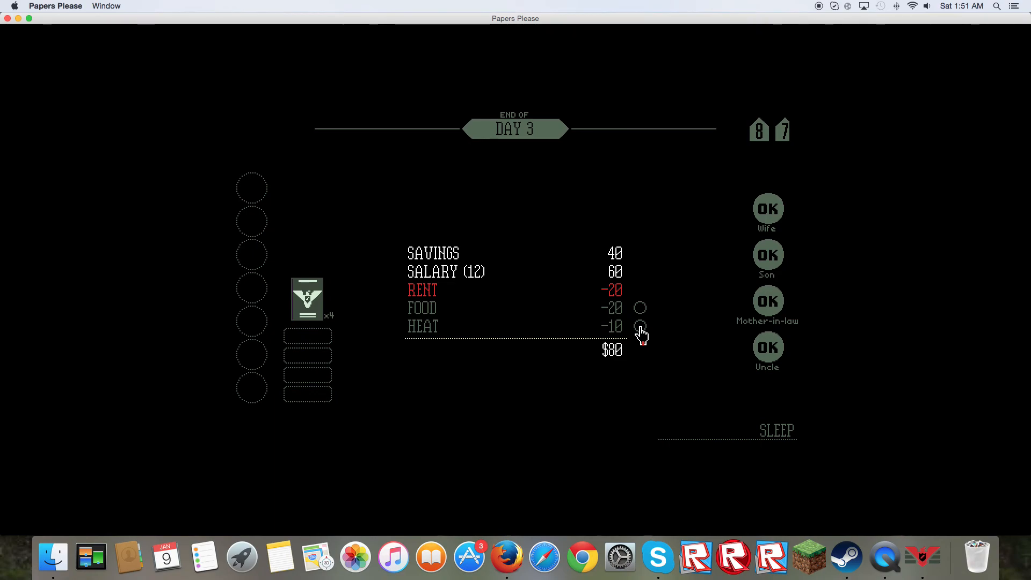
{"action": "mouse_move", "coordinate": [605, 172]}
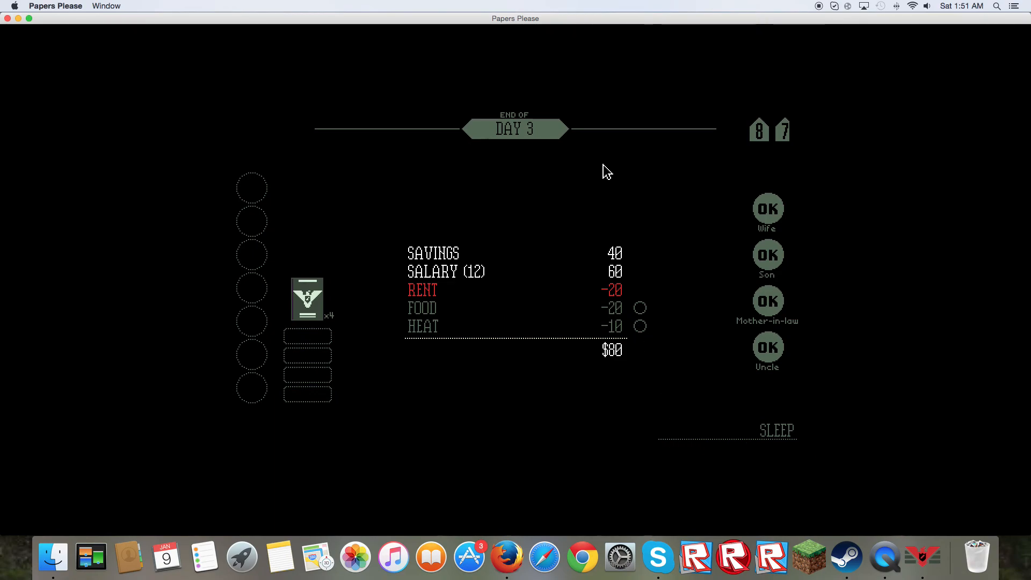
{"action": "mouse_move", "coordinate": [756, 48]}
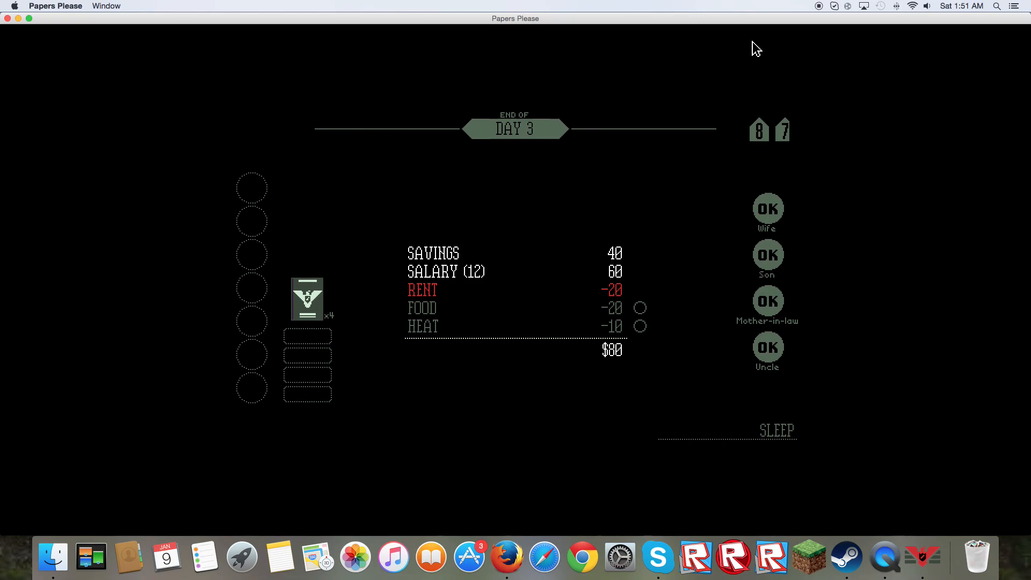